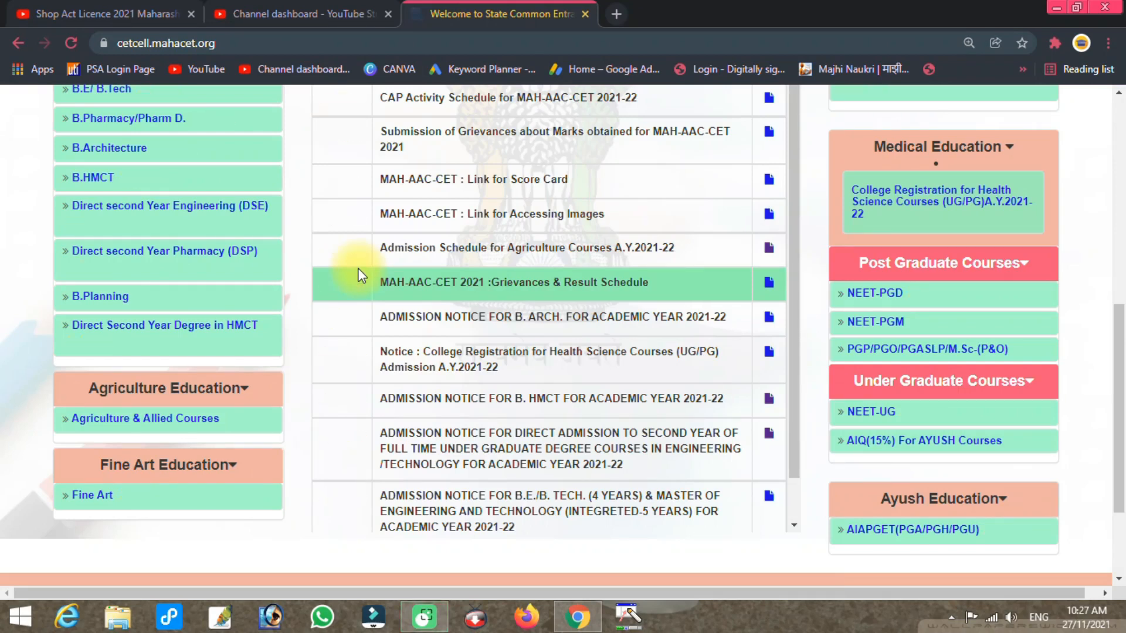
mouse_move(301, 360)
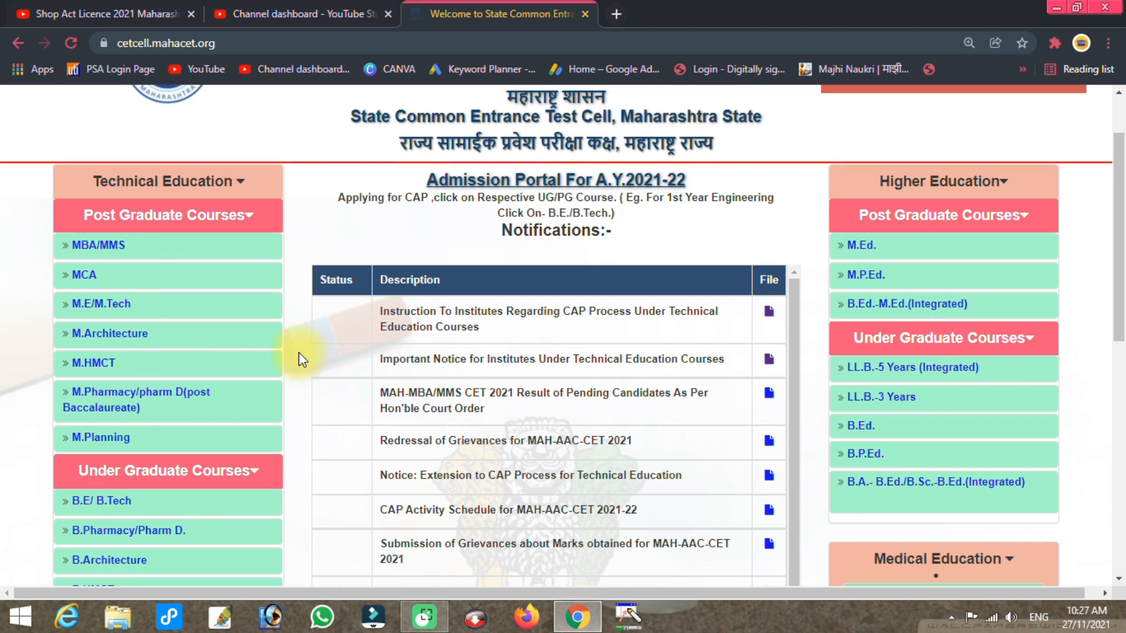
Scroll the MahaCET page down to the Agriculture Education links
scroll("down", 3)
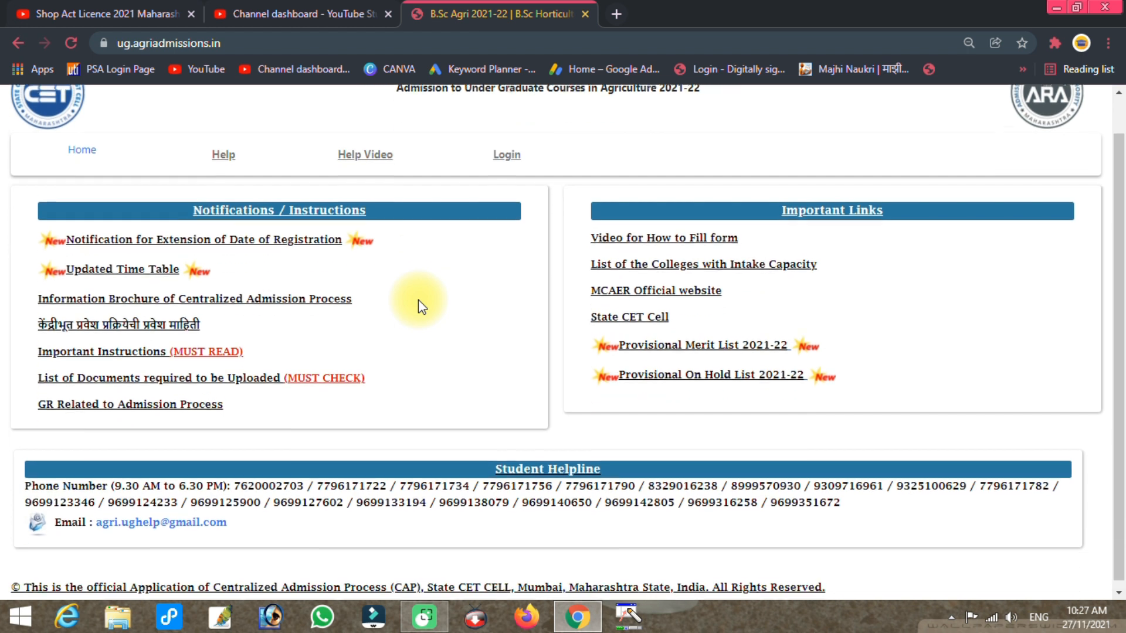
scroll("down", 3)
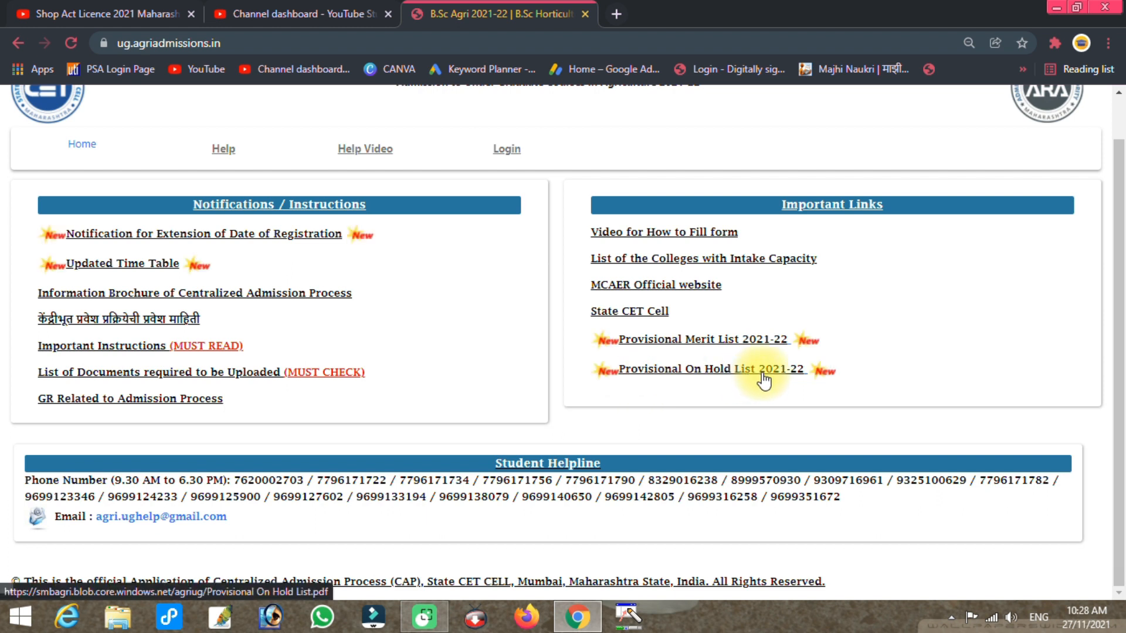
mouse_move(800, 383)
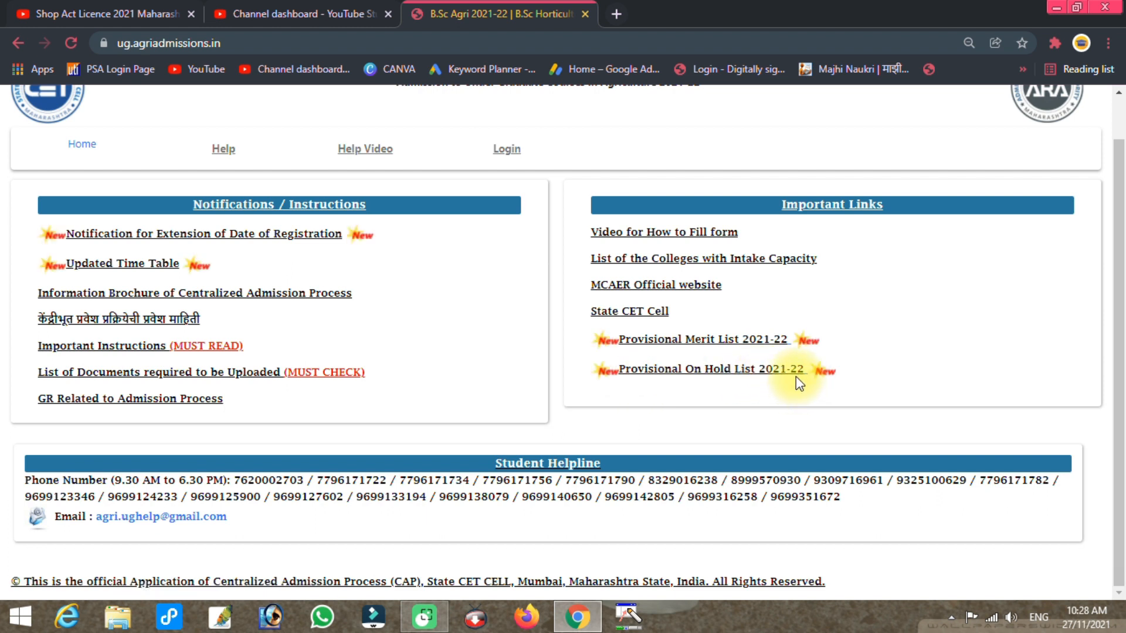
mouse_move(724, 396)
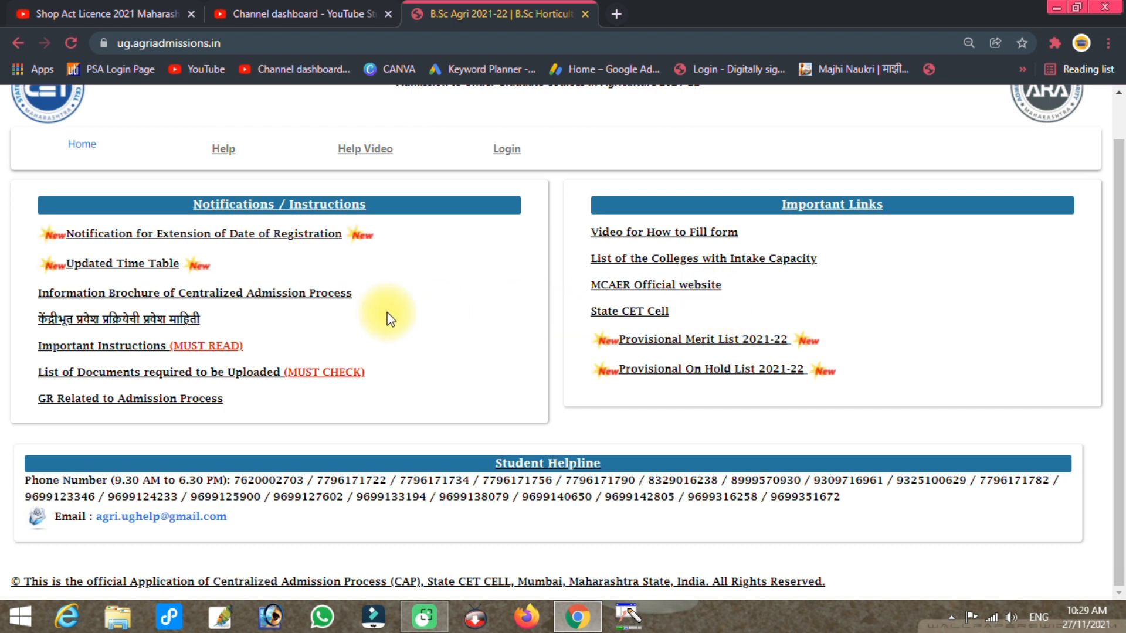
mouse_move(100, 137)
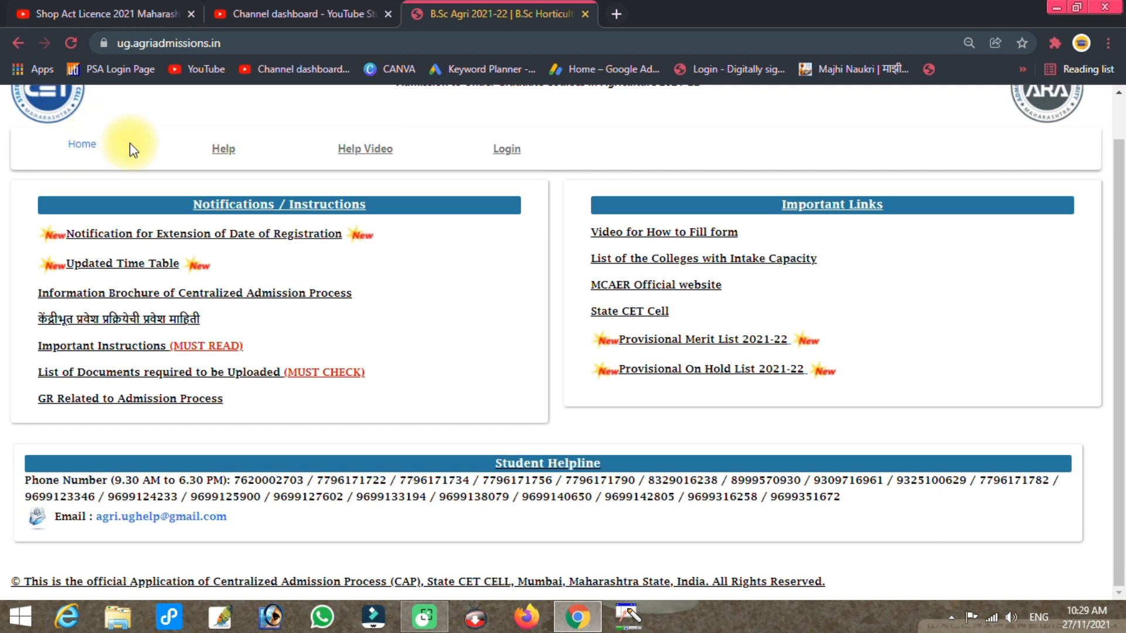
mouse_move(240, 288)
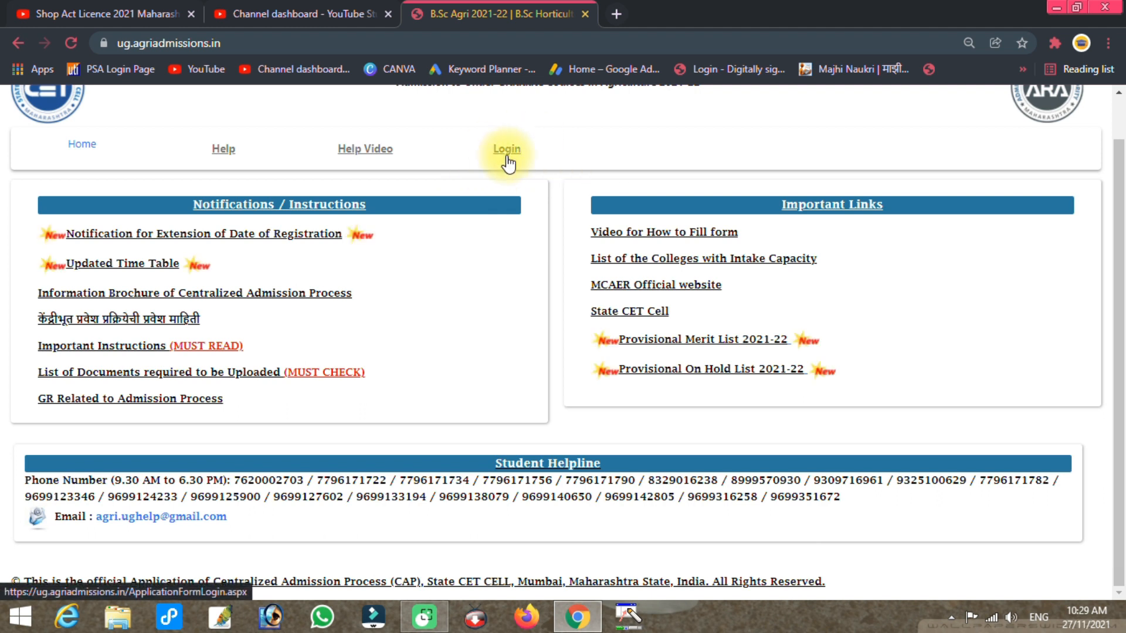
Log in with the registered mobile number and password to reach Drafts
left_click(507, 149)
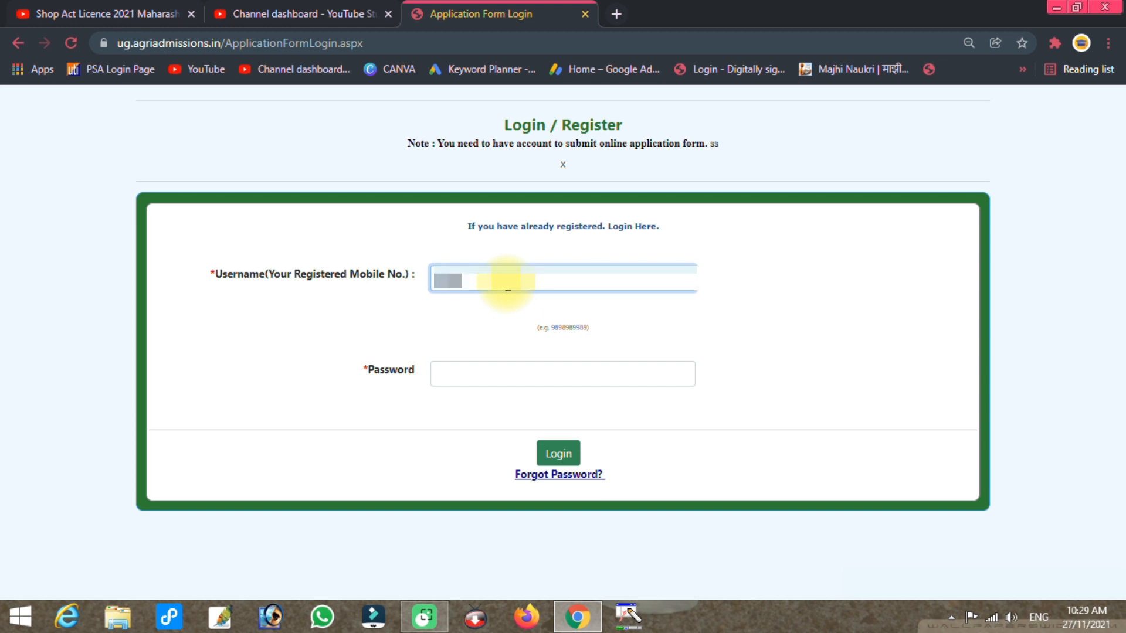
type("5")
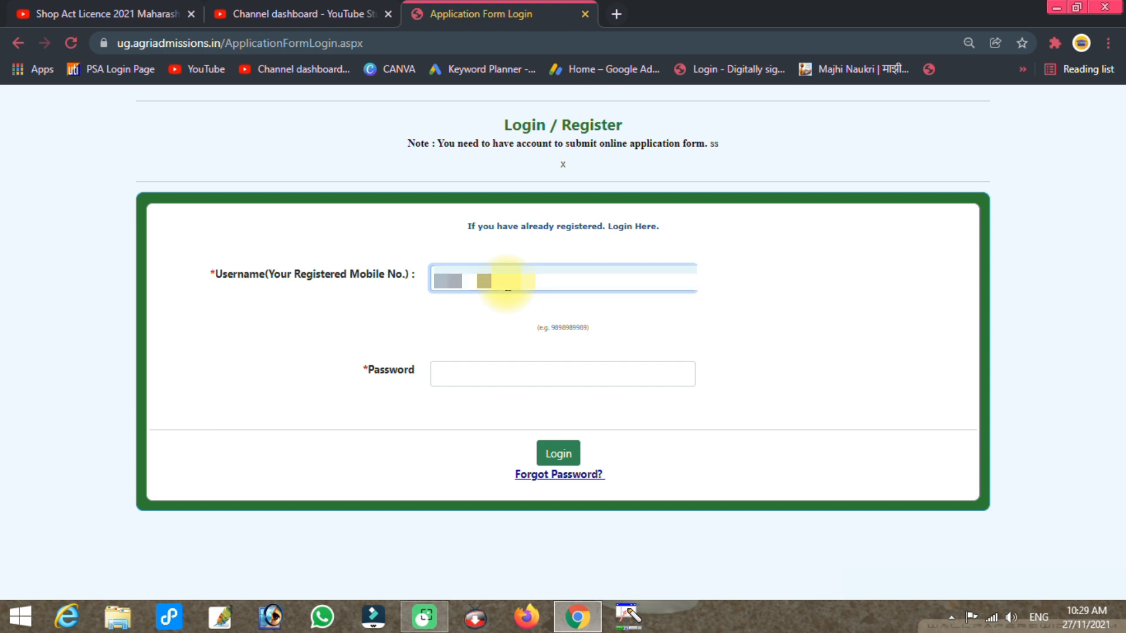
left_click(562, 373)
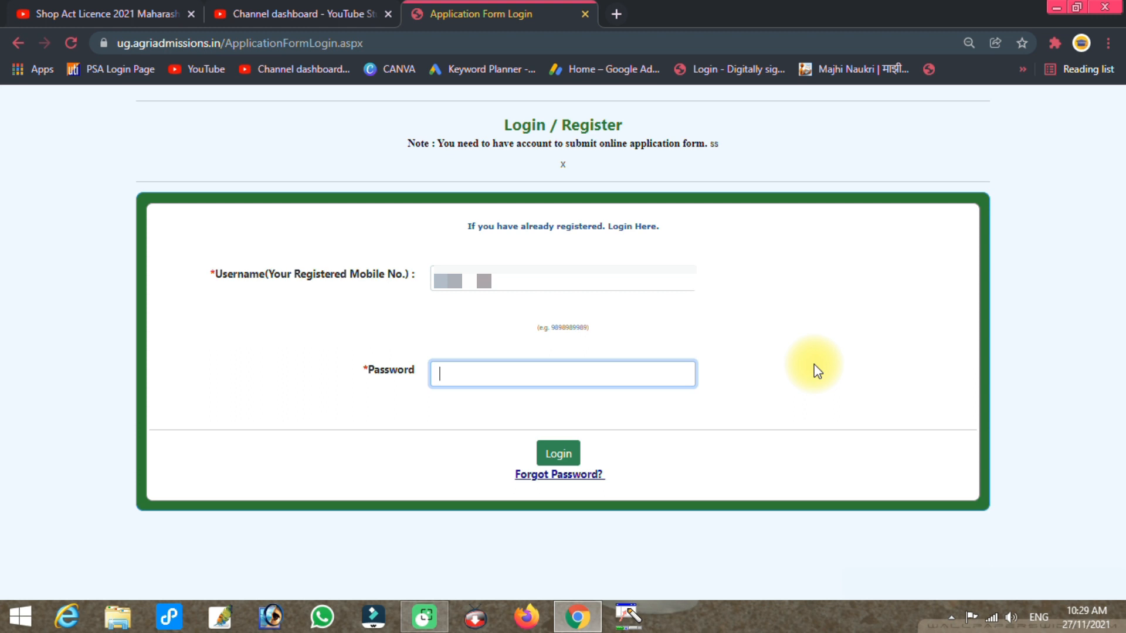
type("••••")
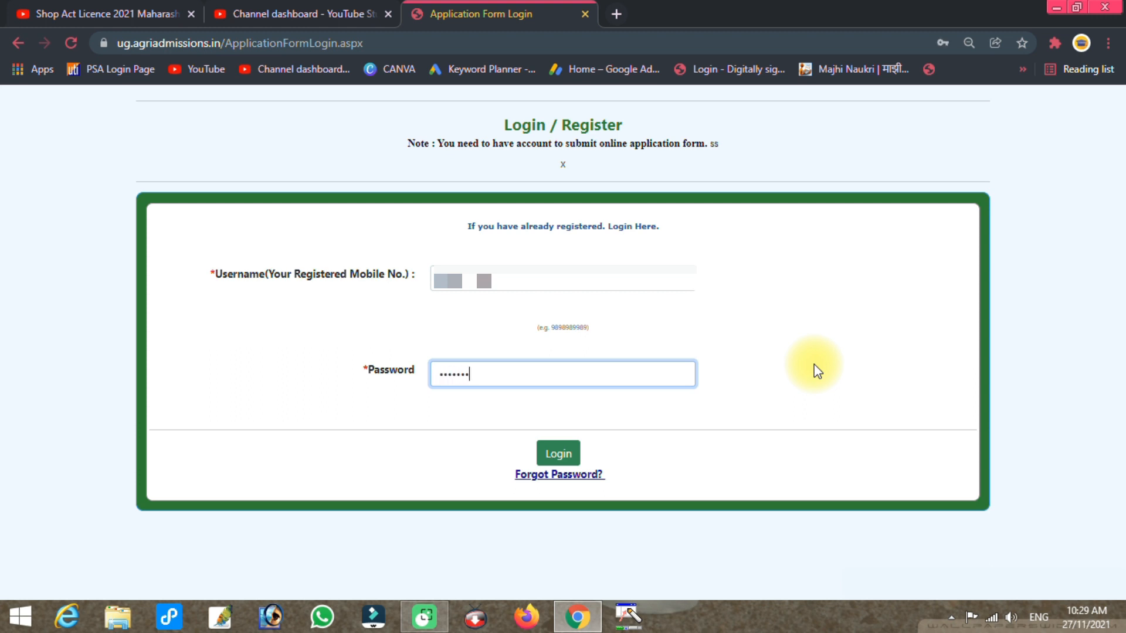
left_click(558, 453)
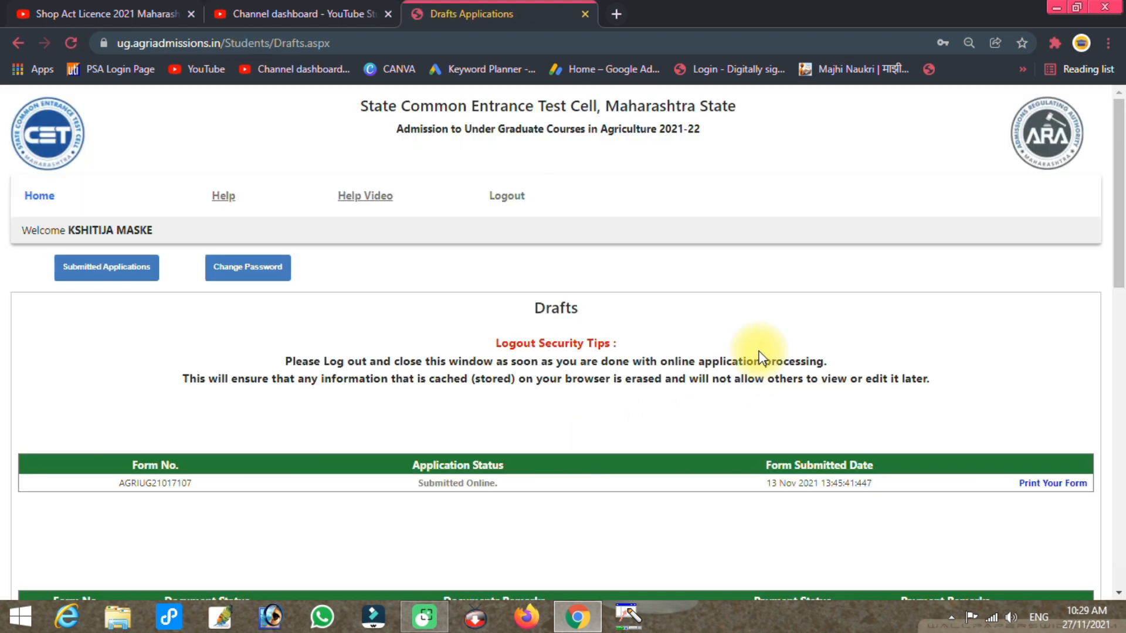
mouse_move(810, 247)
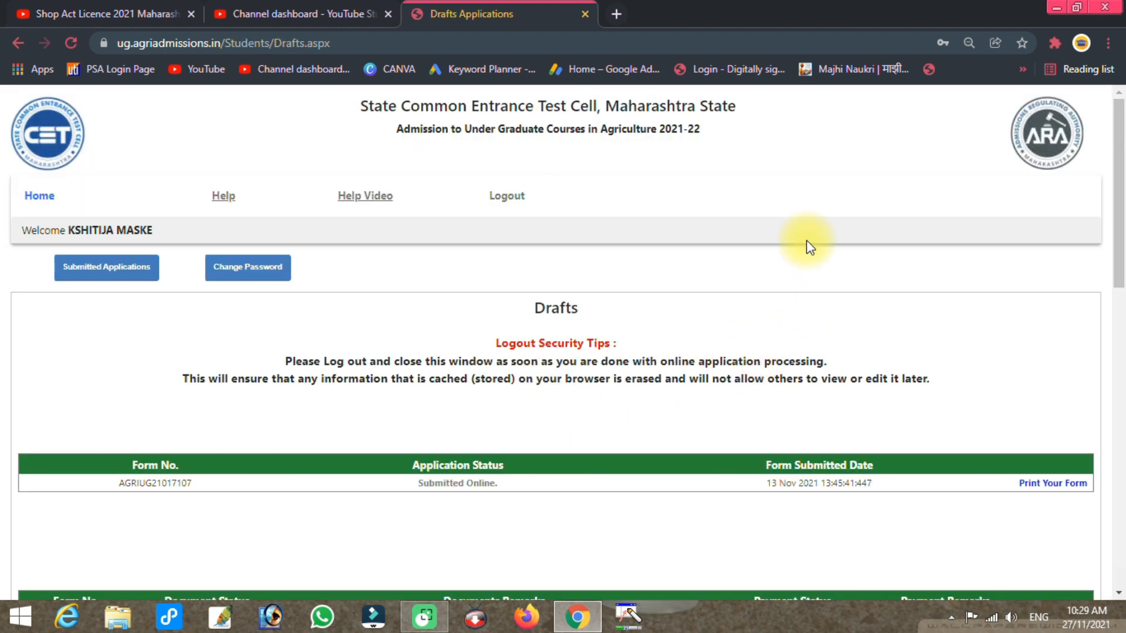
mouse_move(472, 463)
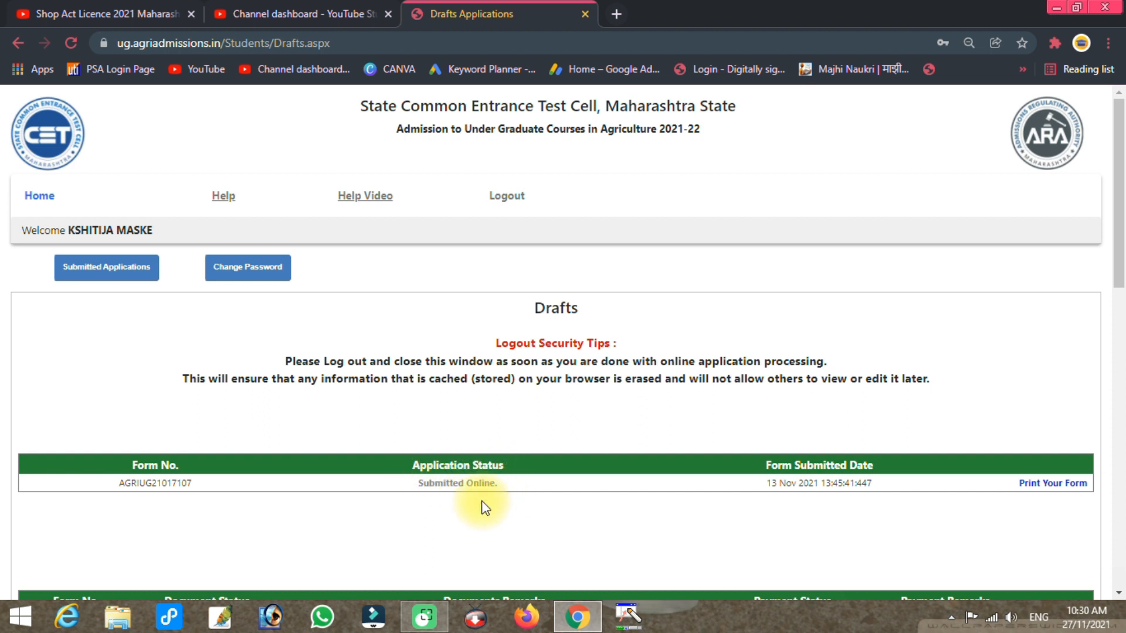
mouse_move(1053, 470)
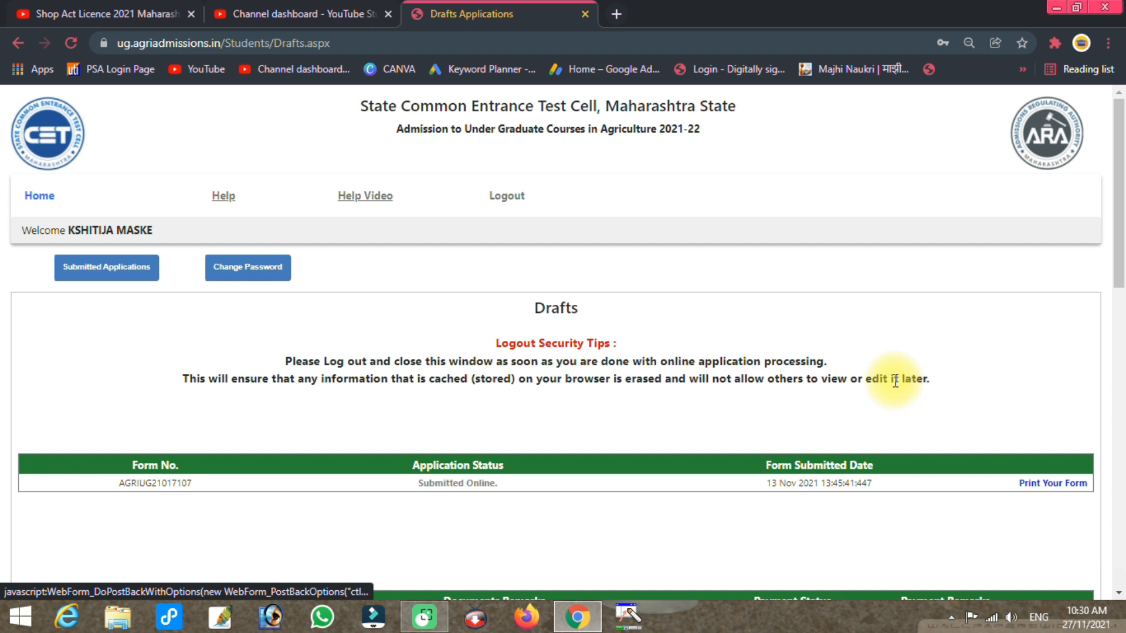
scroll("down", 3)
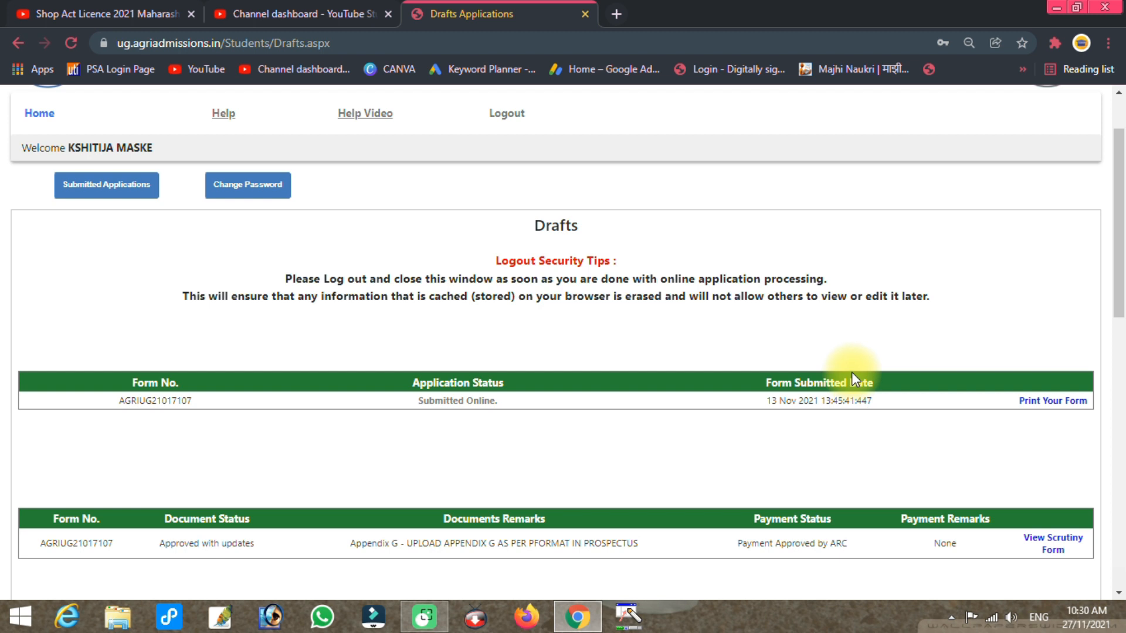
scroll("down", 3)
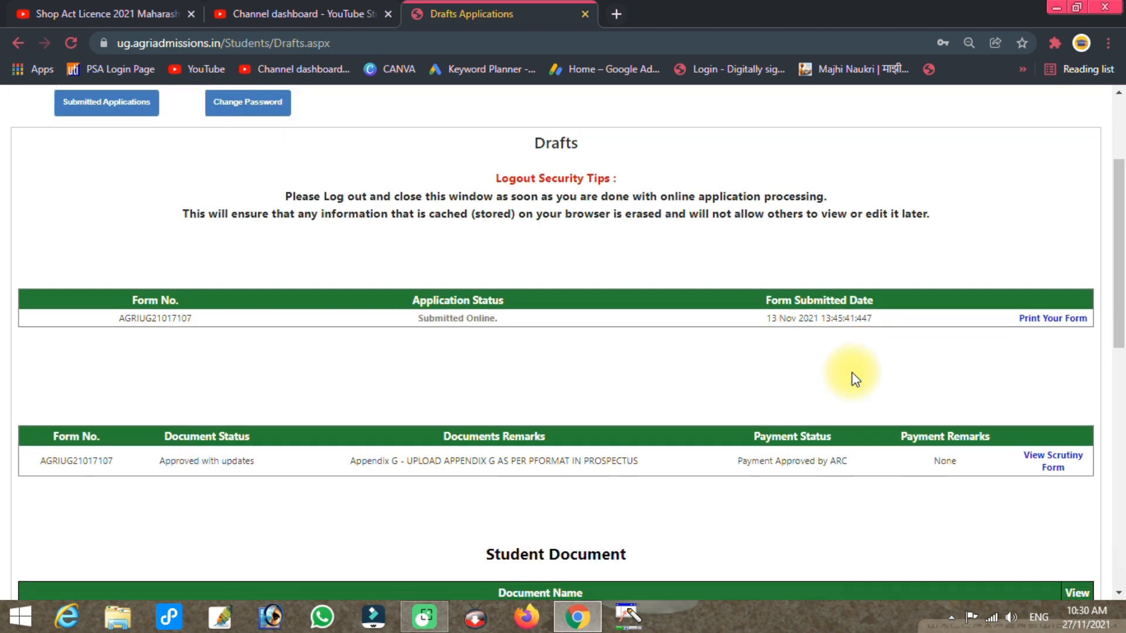
mouse_move(260, 499)
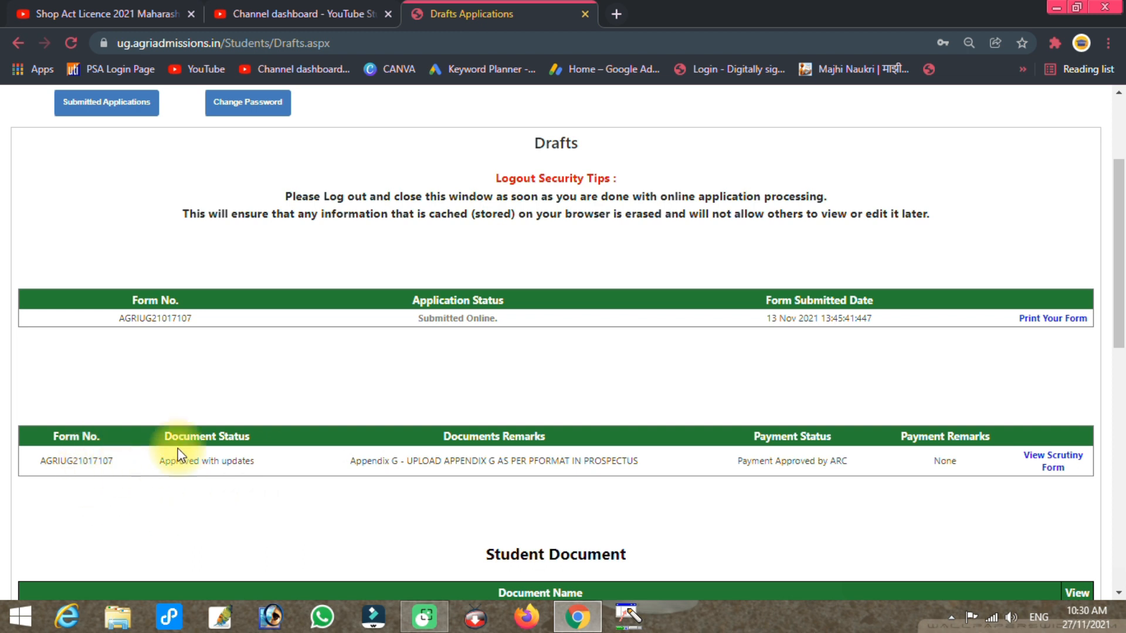
mouse_move(252, 478)
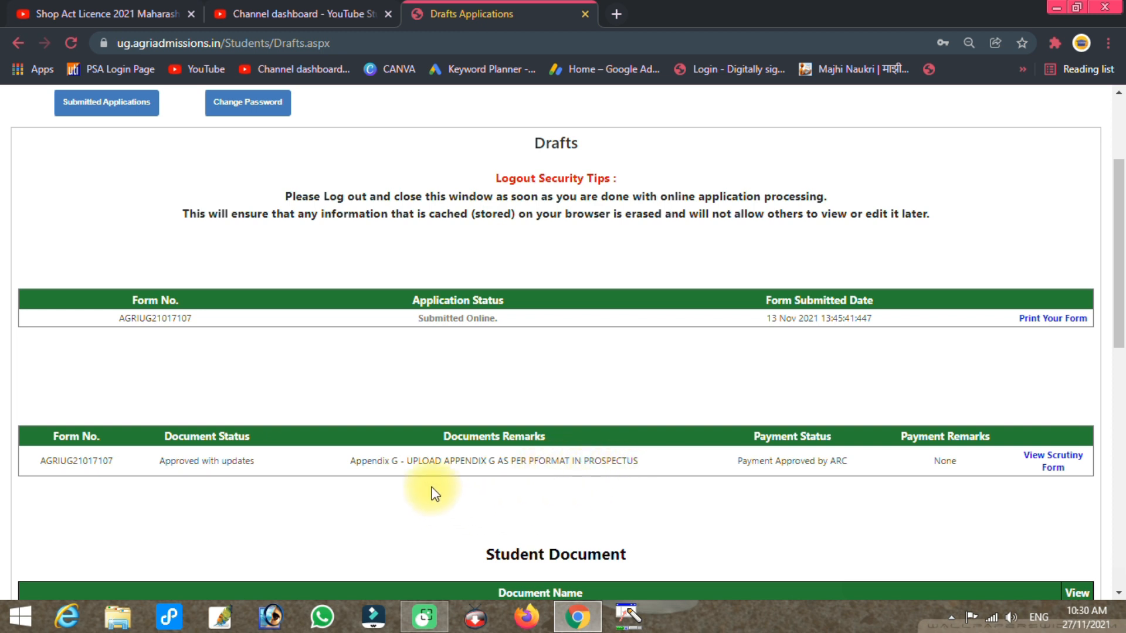
scroll("down", 3)
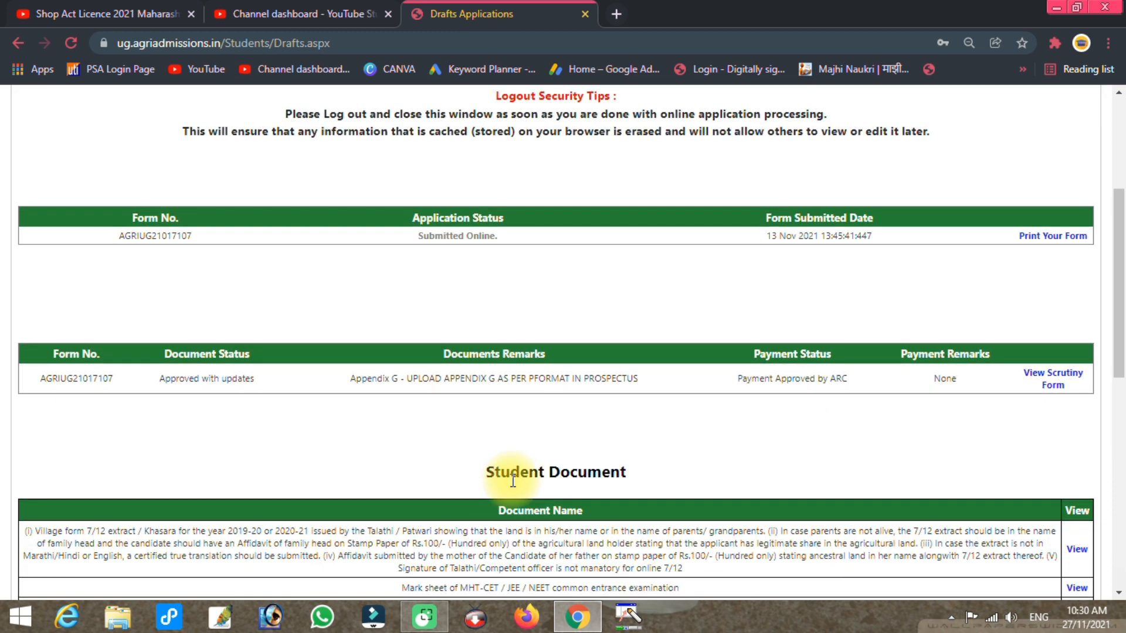
mouse_move(1052, 378)
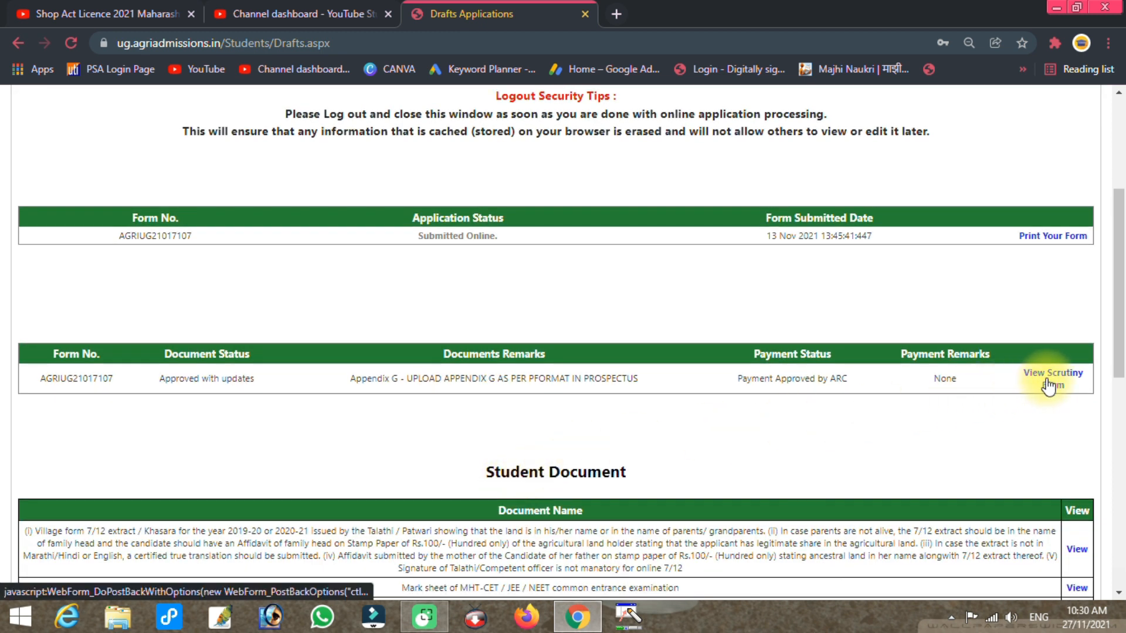
left_click(1052, 373)
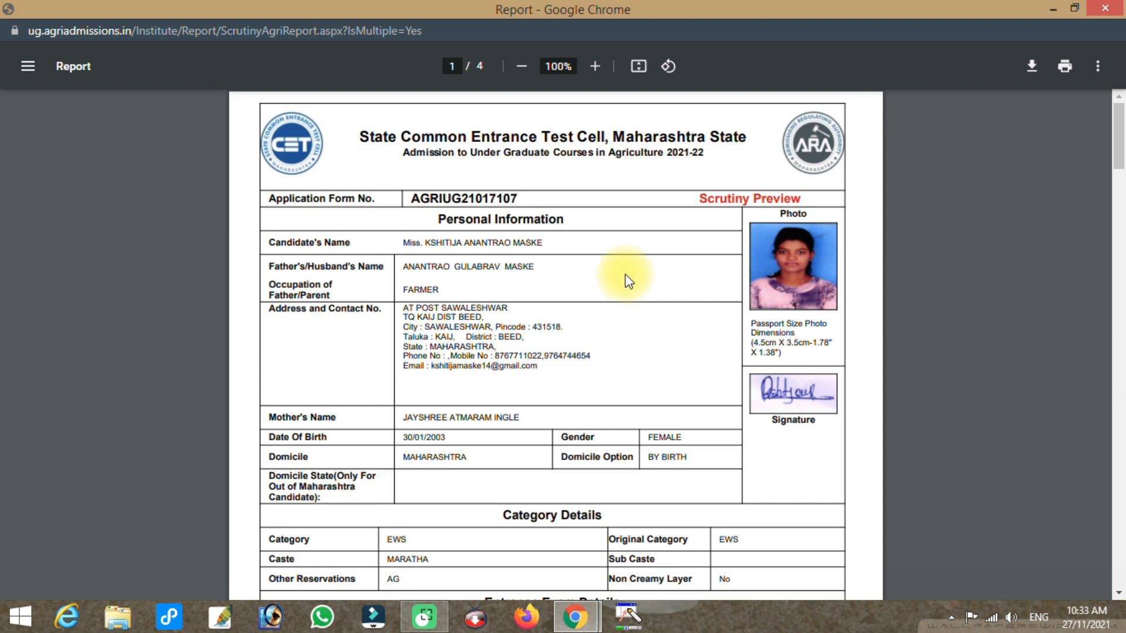
scroll("down", 3)
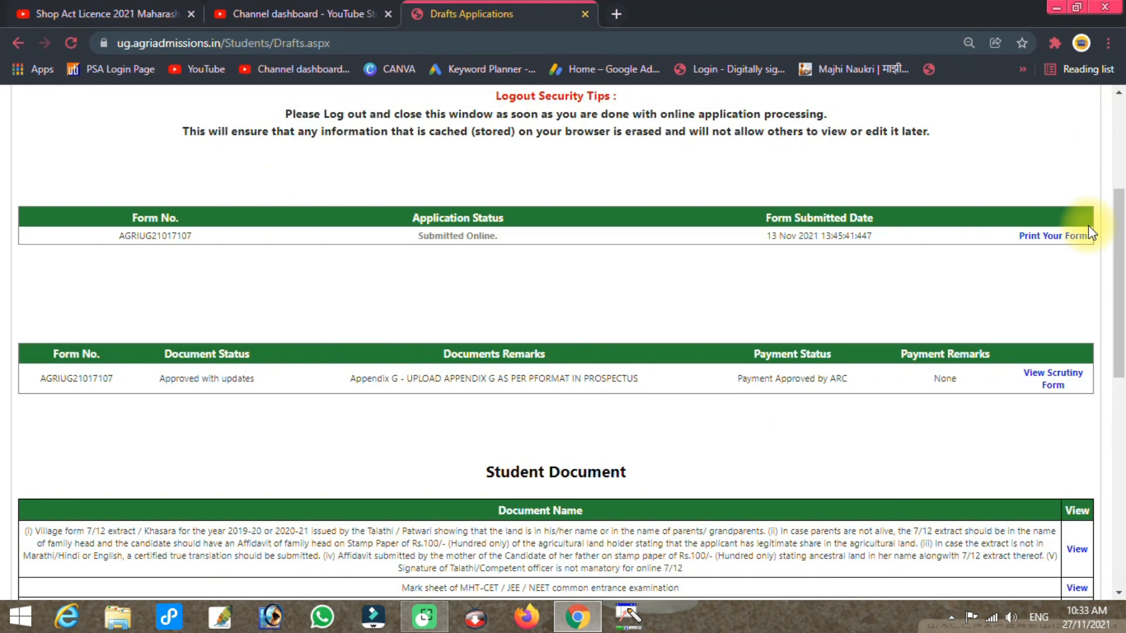
scroll("down", 3)
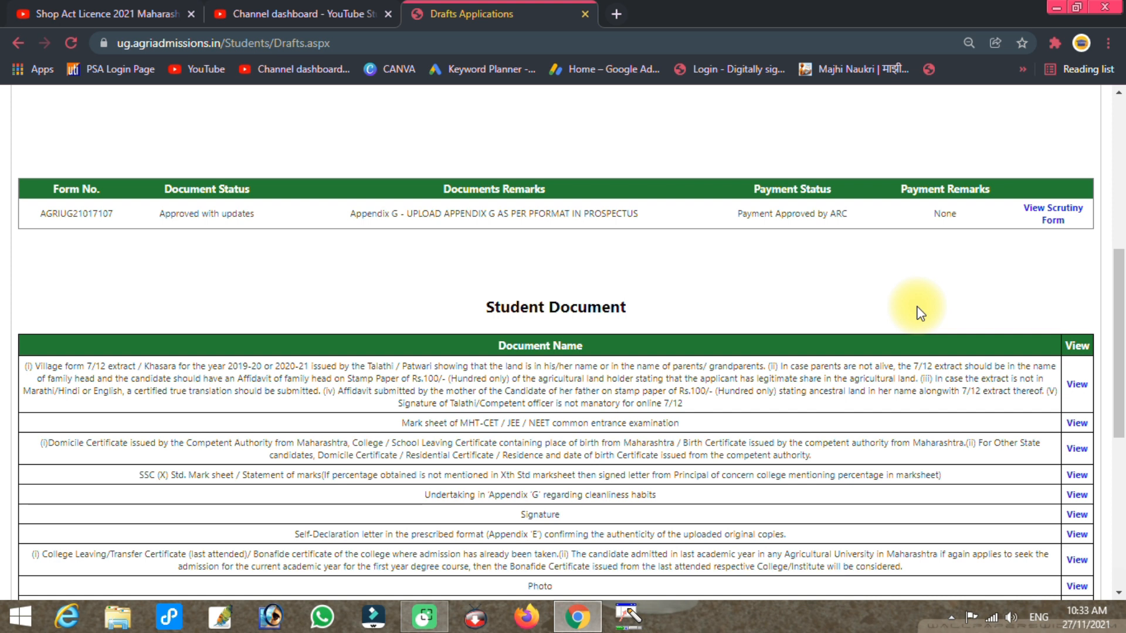
scroll("down", 3)
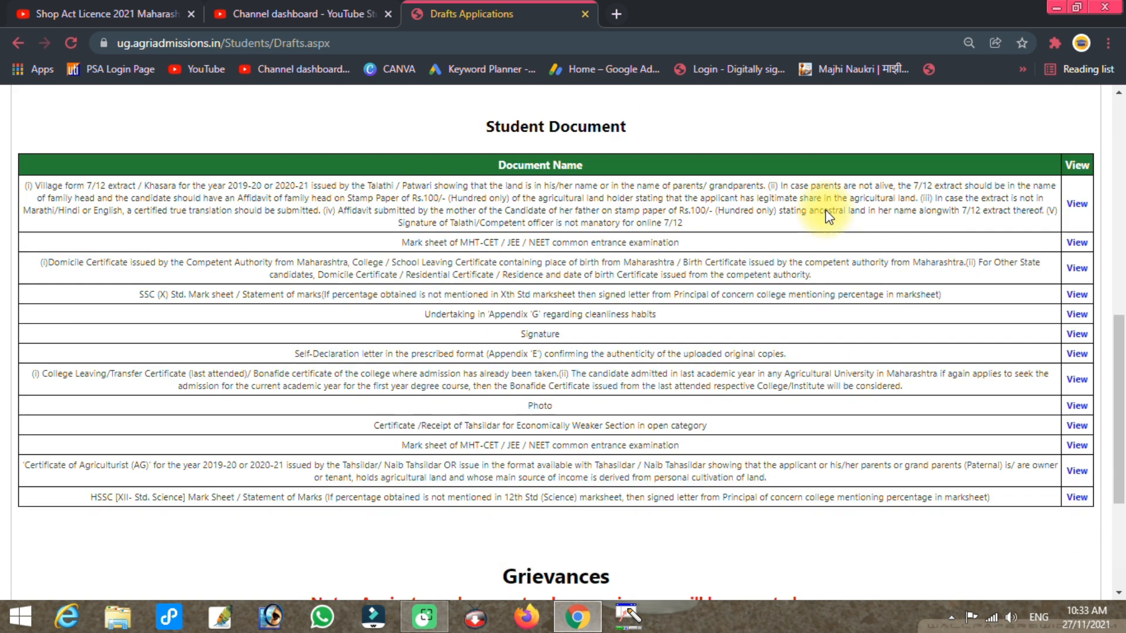
scroll("down", 3)
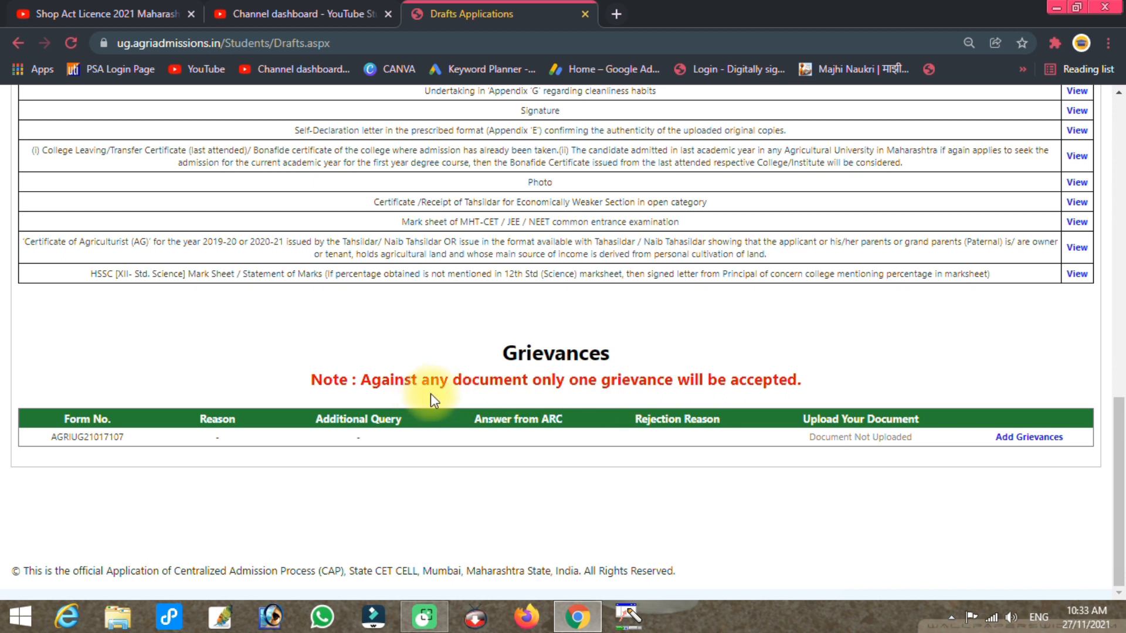
mouse_move(694, 390)
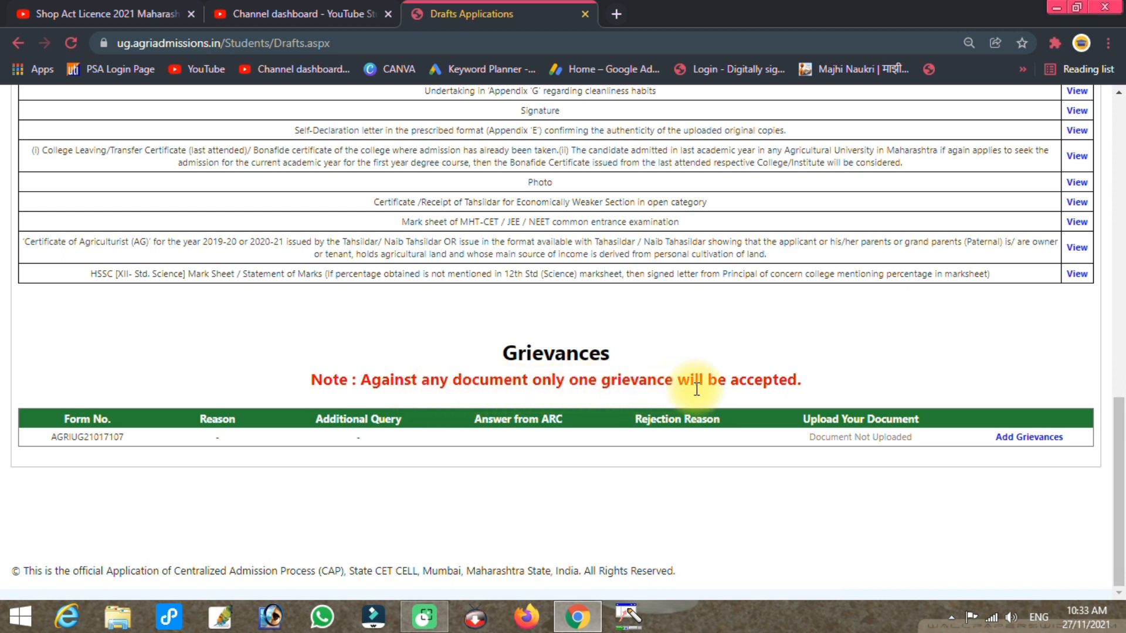
mouse_move(871, 373)
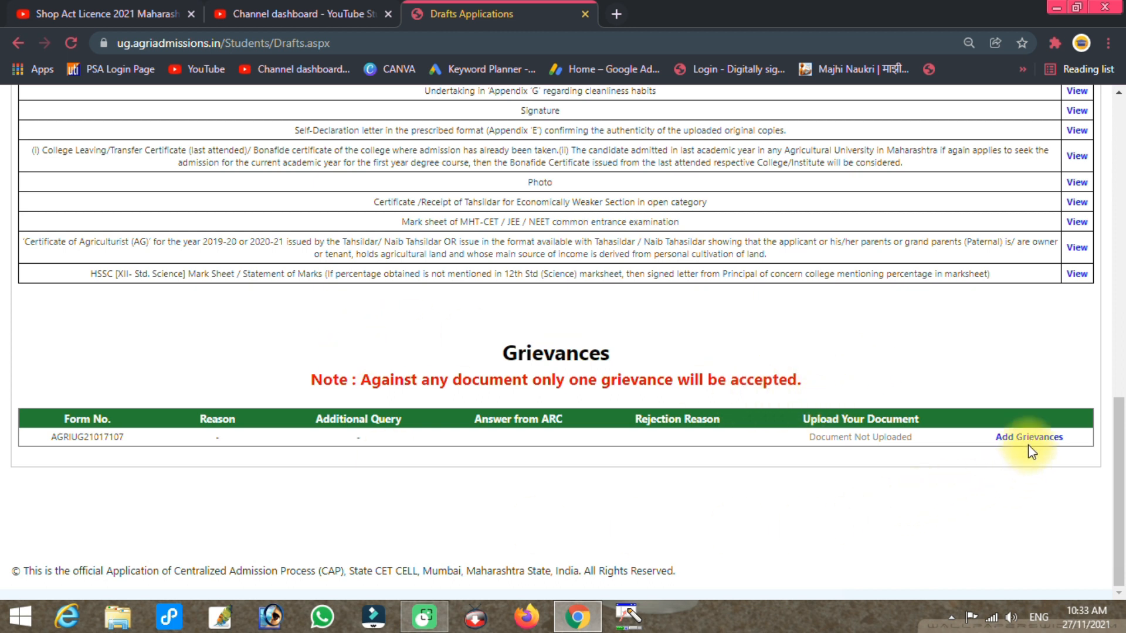
Start a new grievance and choose Non Creamy Layer Issue as its reason
left_click(1028, 436)
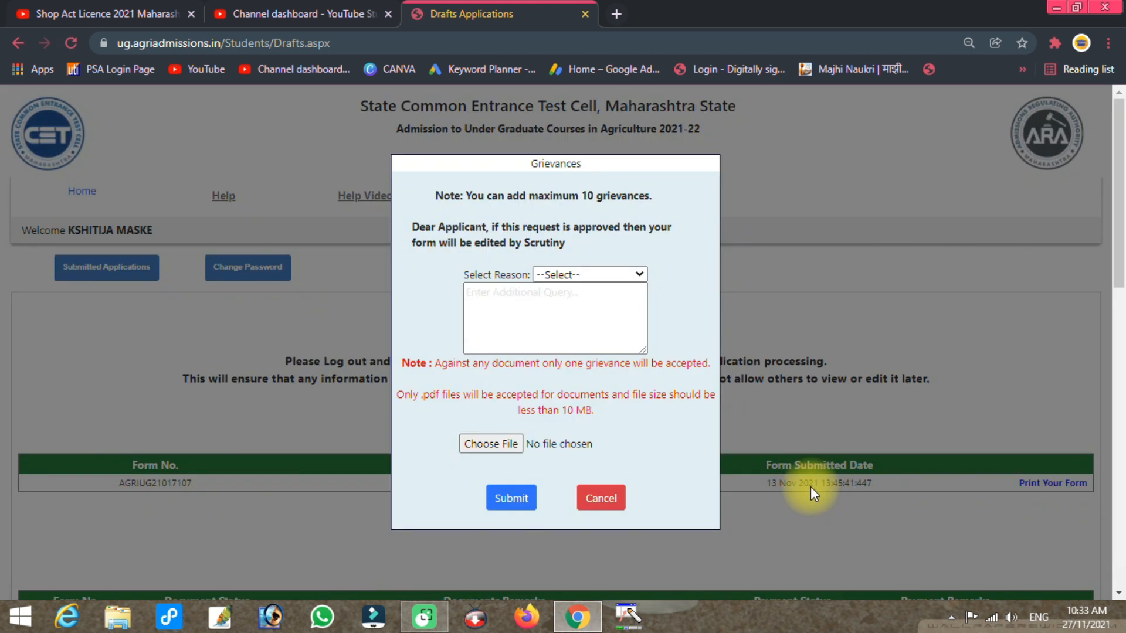
left_click(587, 274)
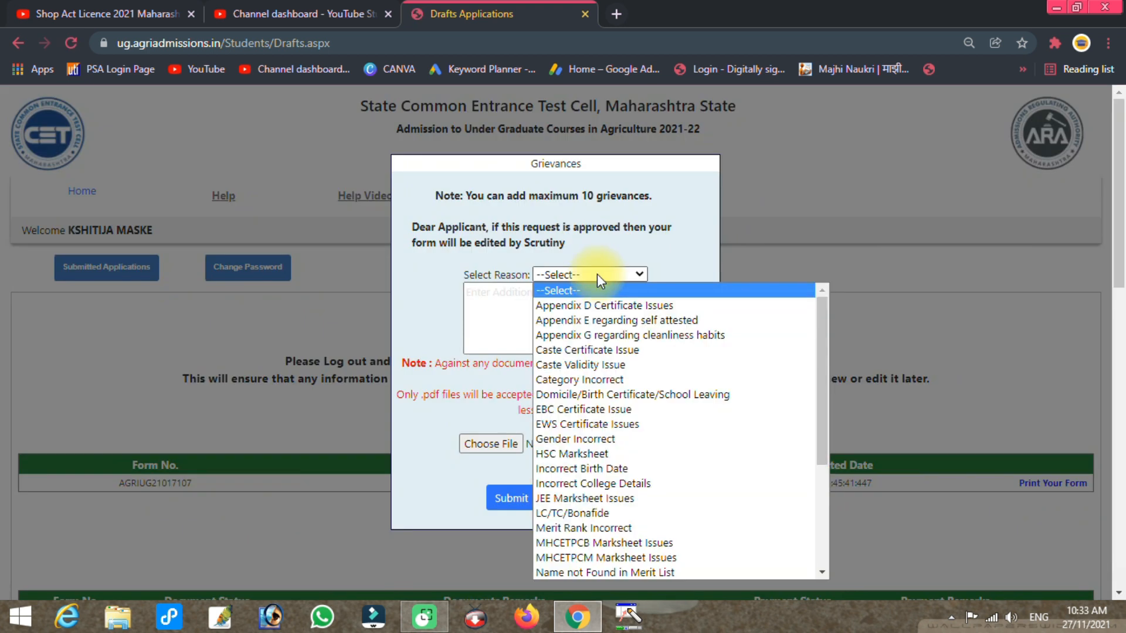
mouse_move(629, 335)
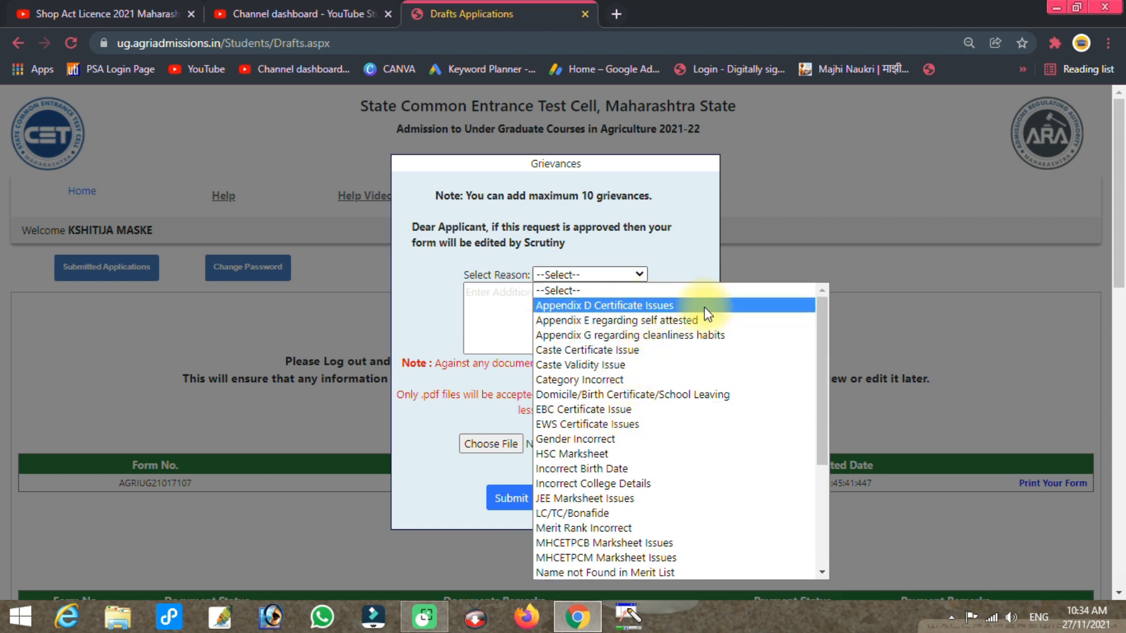
mouse_move(700, 327)
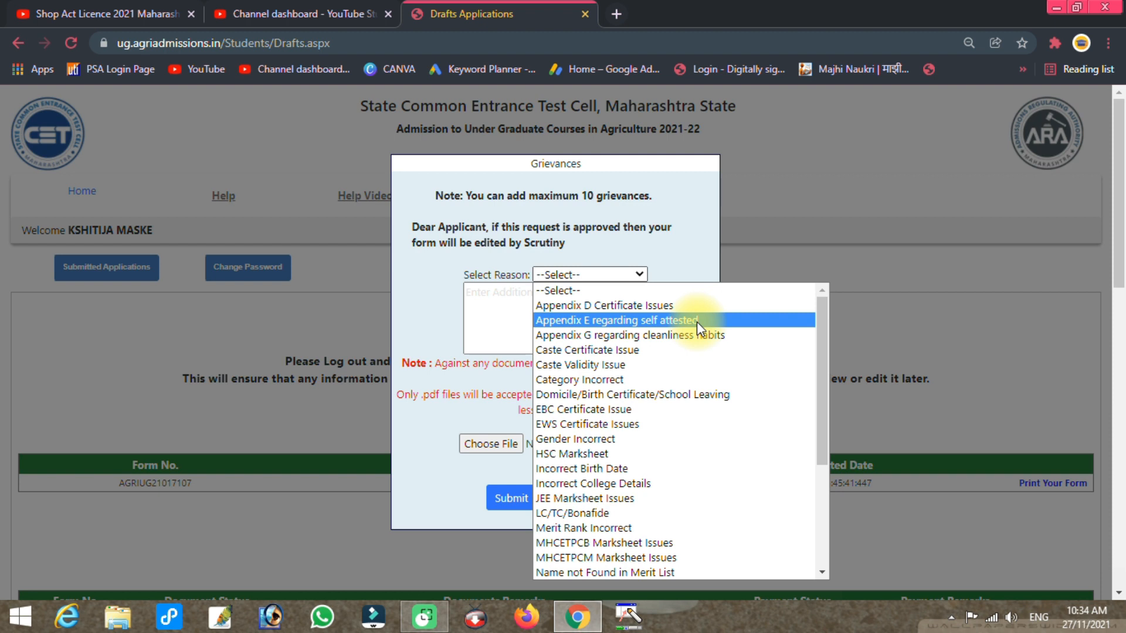
mouse_move(673, 367)
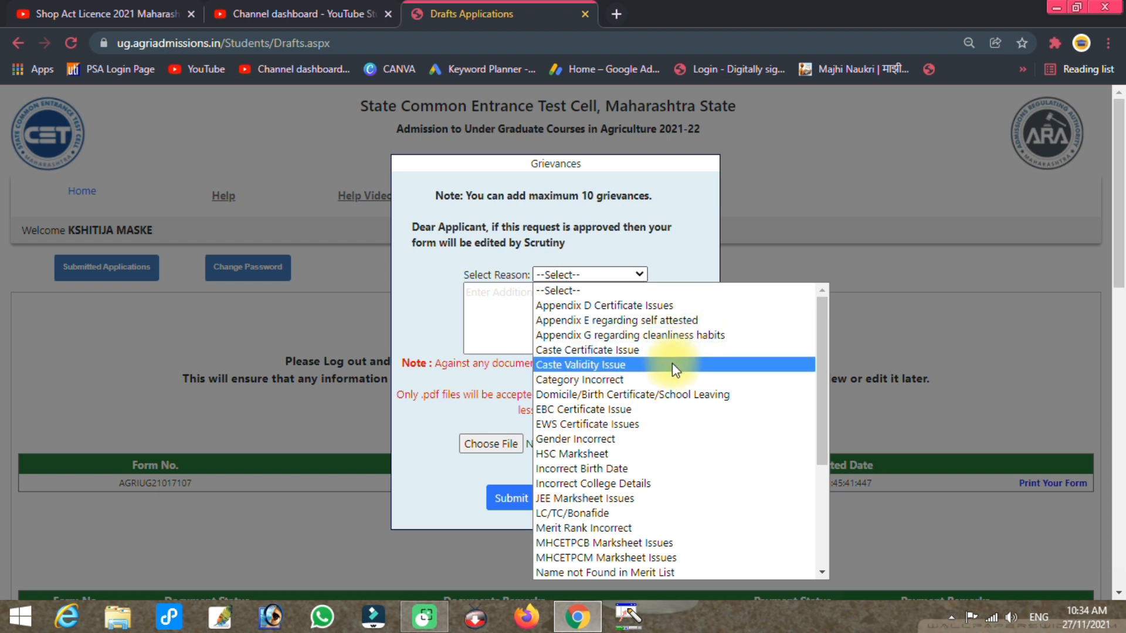
mouse_move(668, 380)
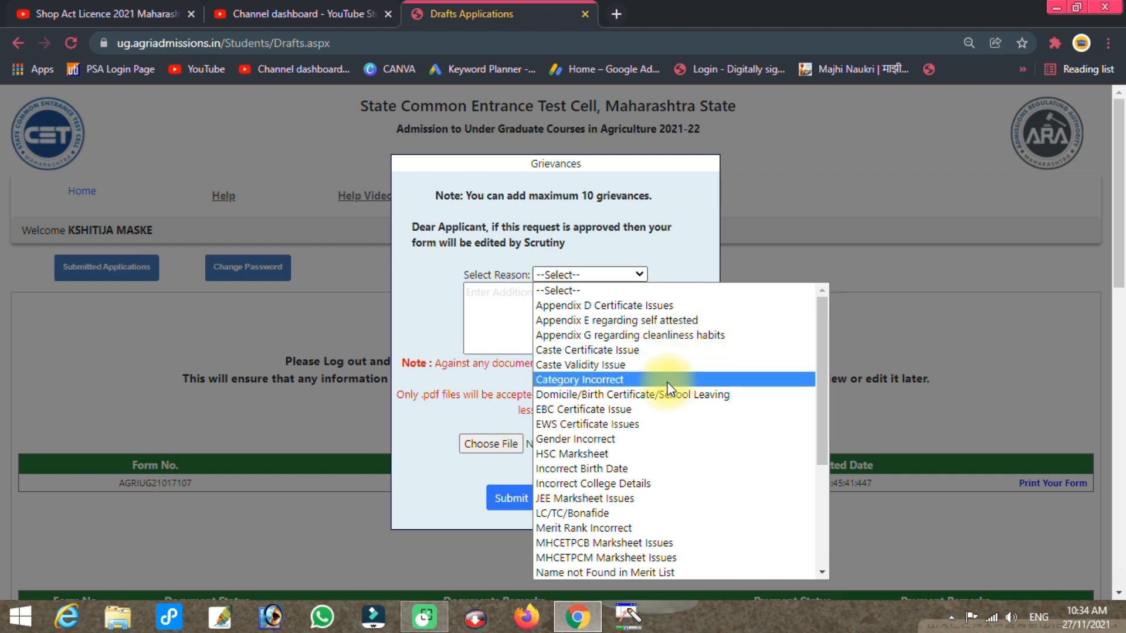
mouse_move(664, 400)
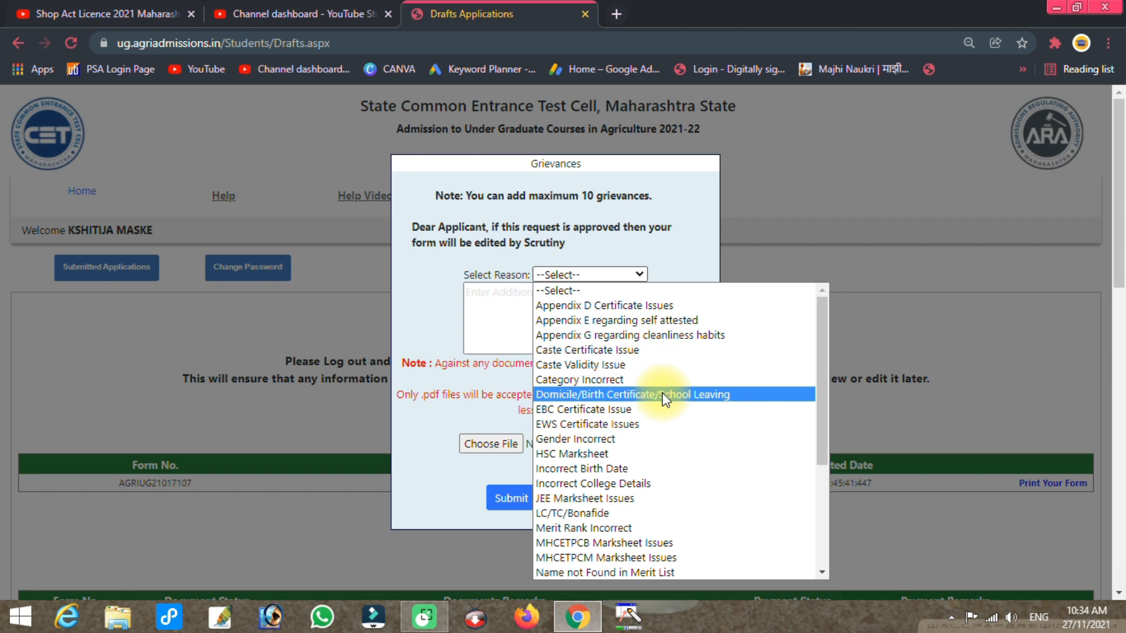
mouse_move(682, 410)
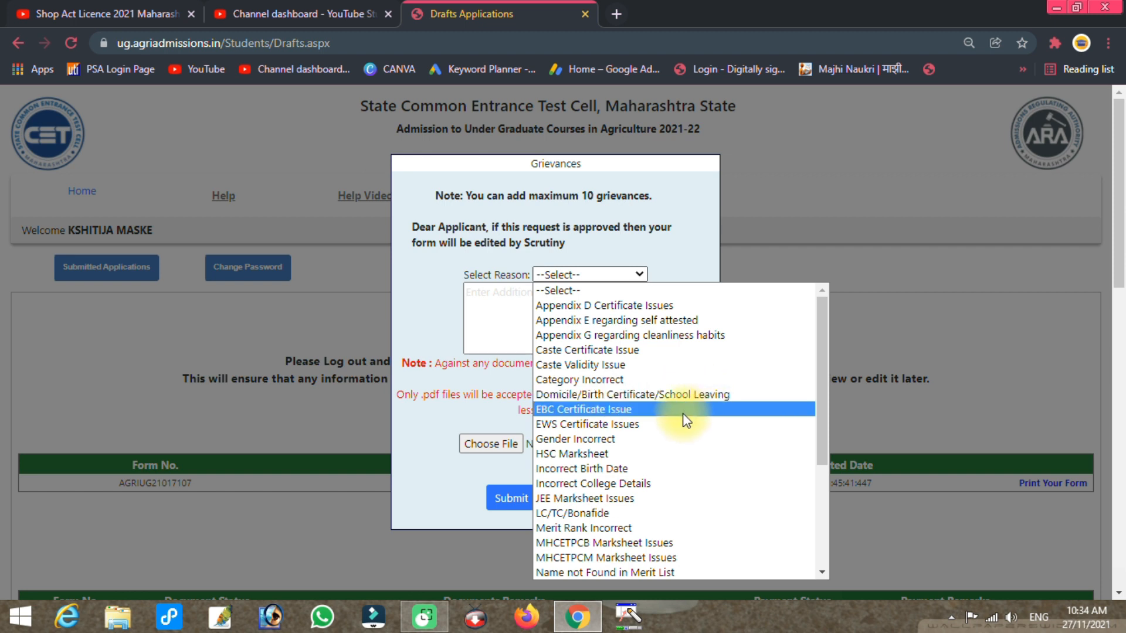
mouse_move(681, 439)
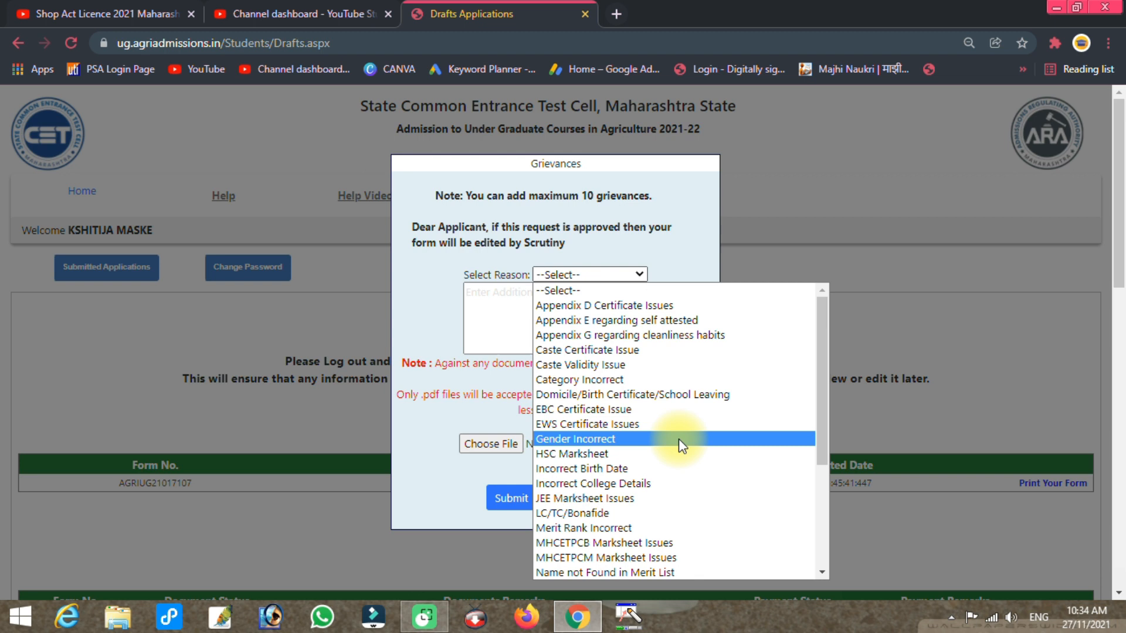
mouse_move(662, 453)
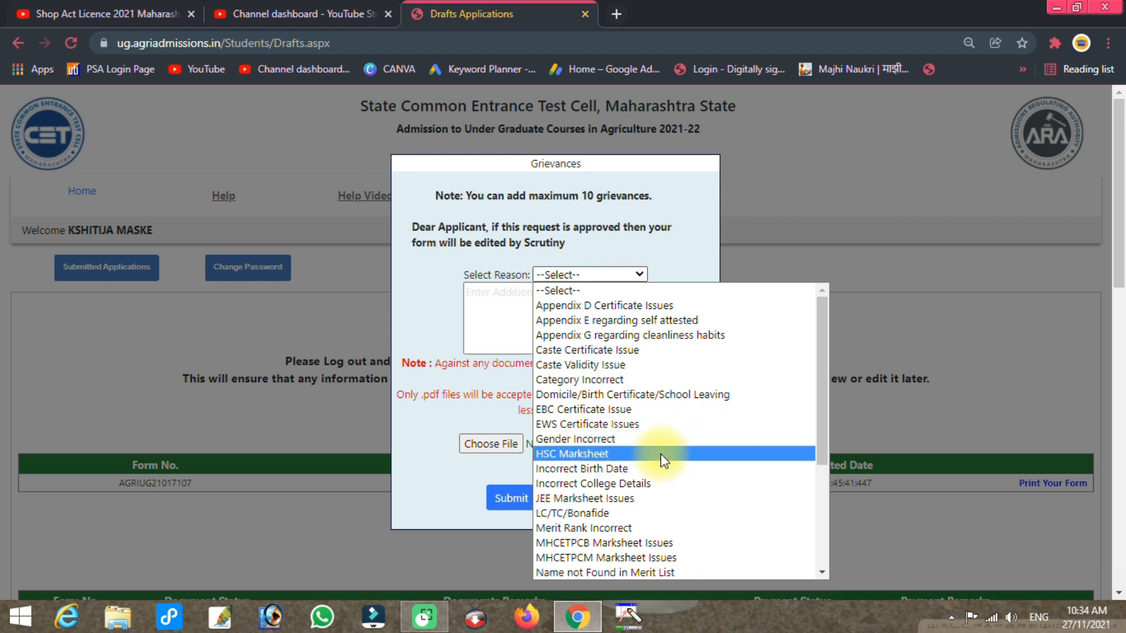
mouse_move(661, 468)
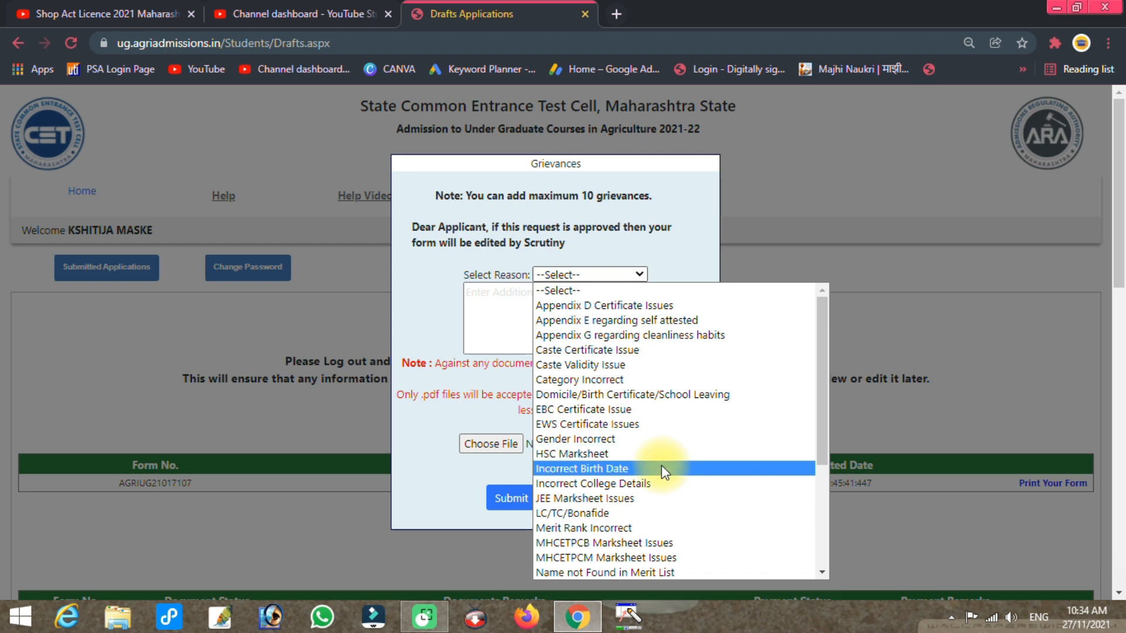
mouse_move(668, 483)
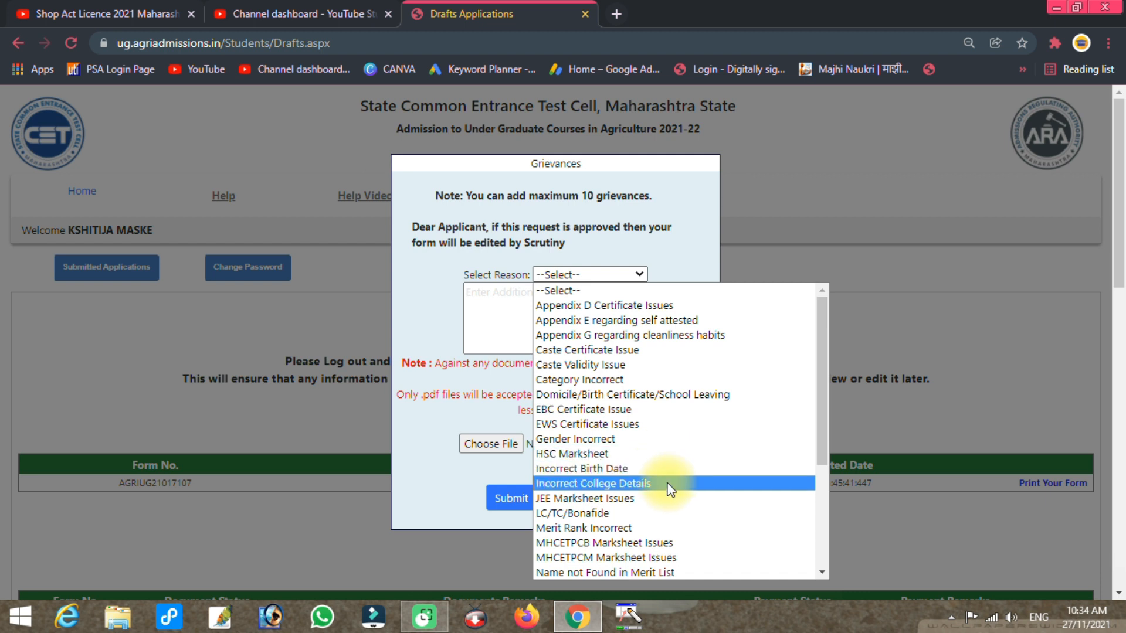
mouse_move(682, 498)
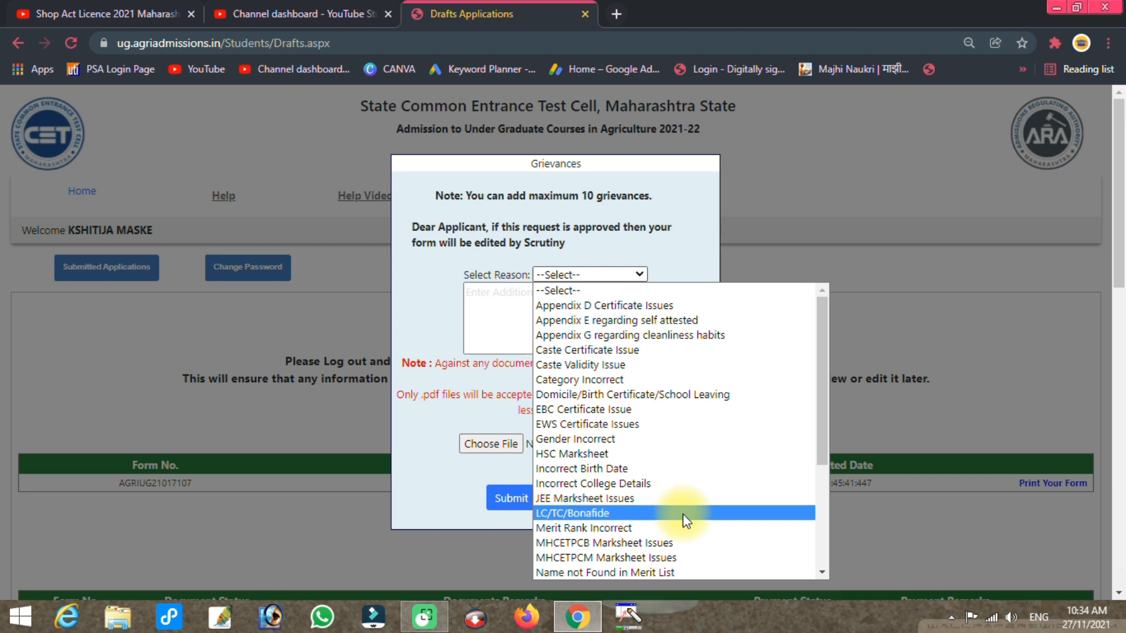
mouse_move(682, 528)
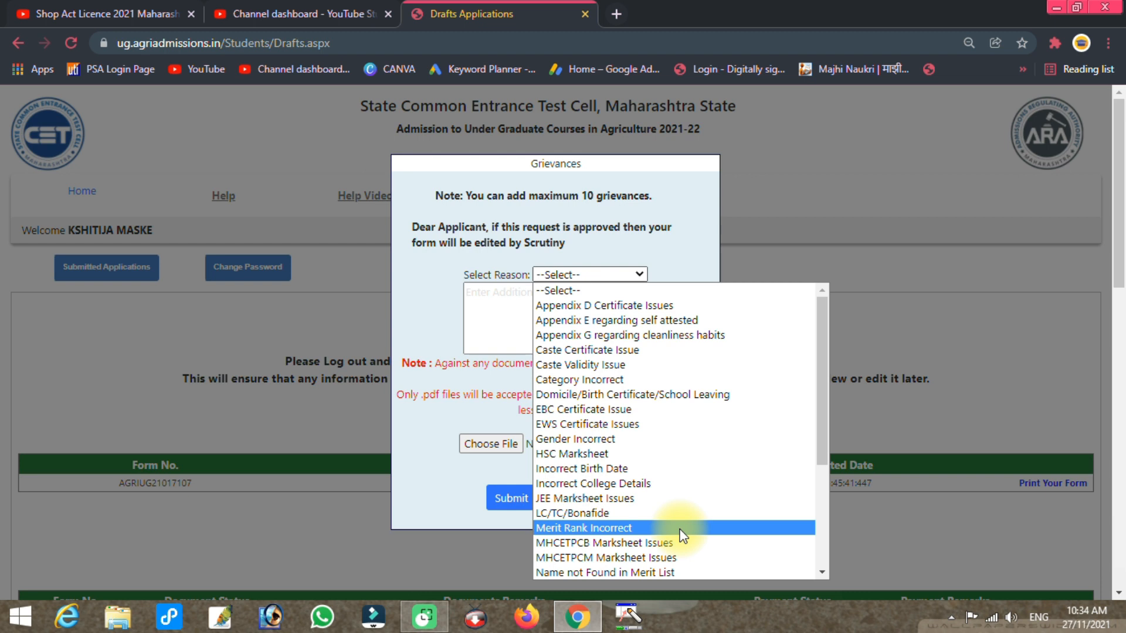
scroll("down", 3)
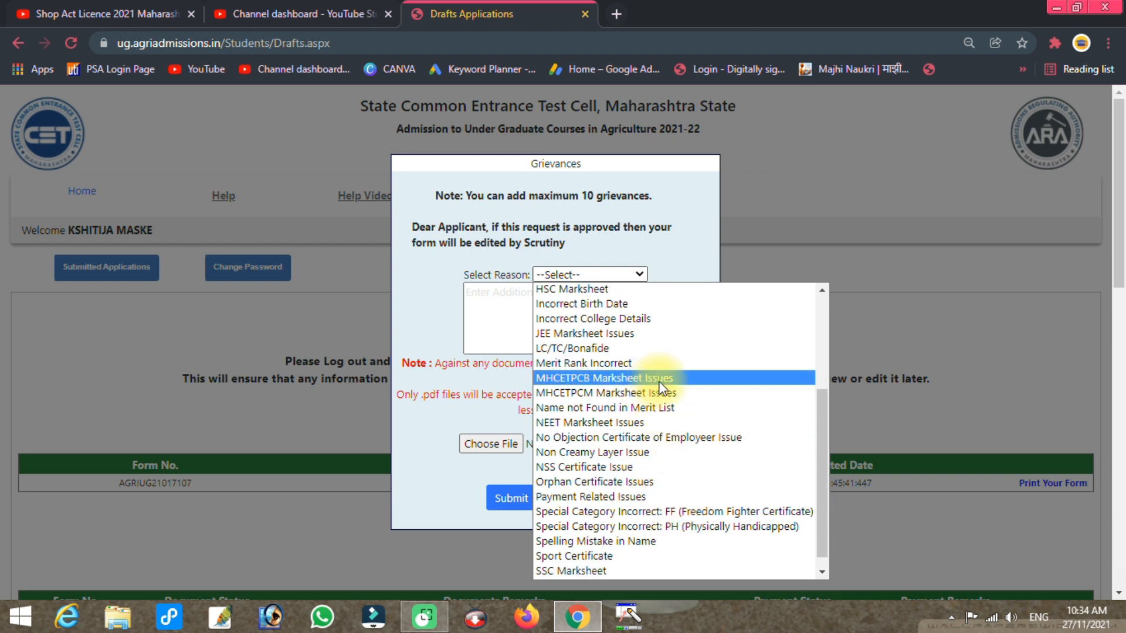
mouse_move(670, 422)
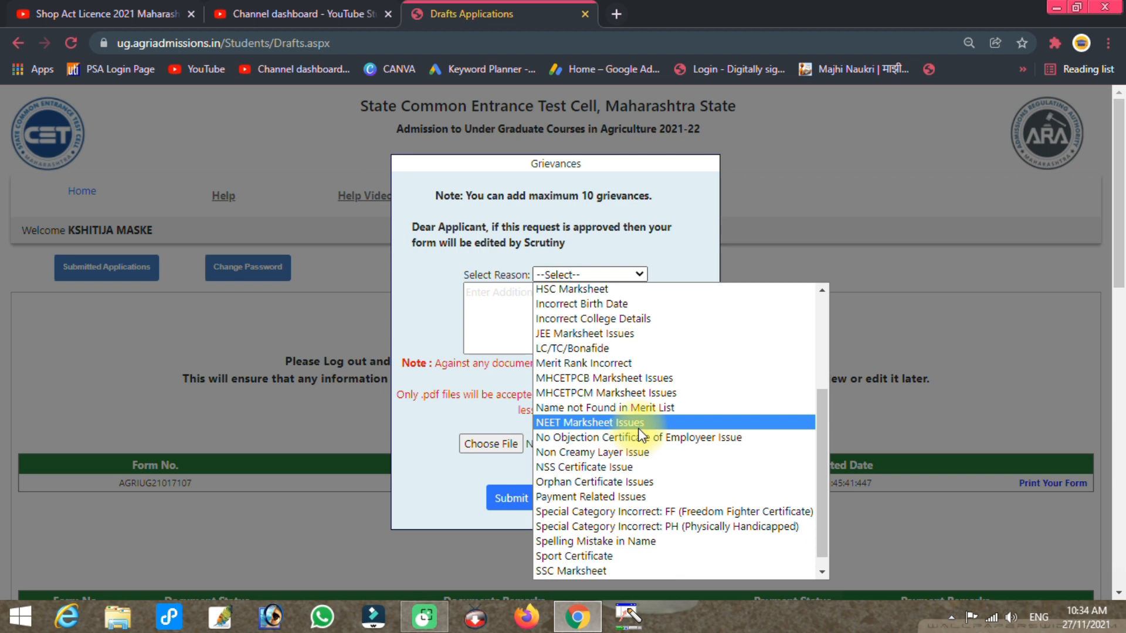
mouse_move(646, 433)
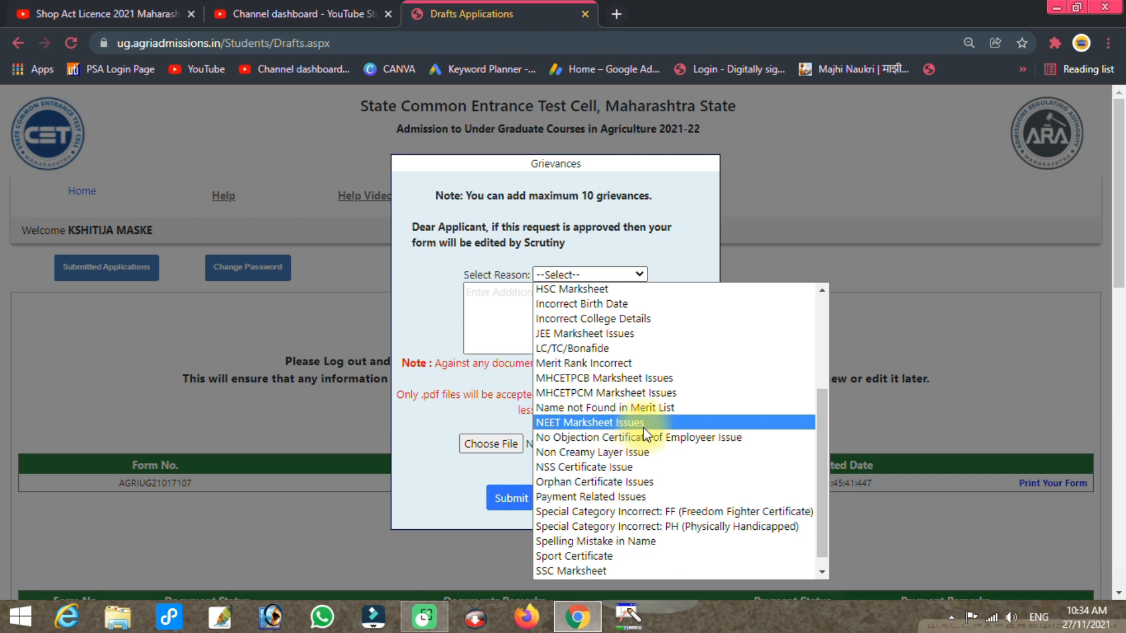
mouse_move(637, 437)
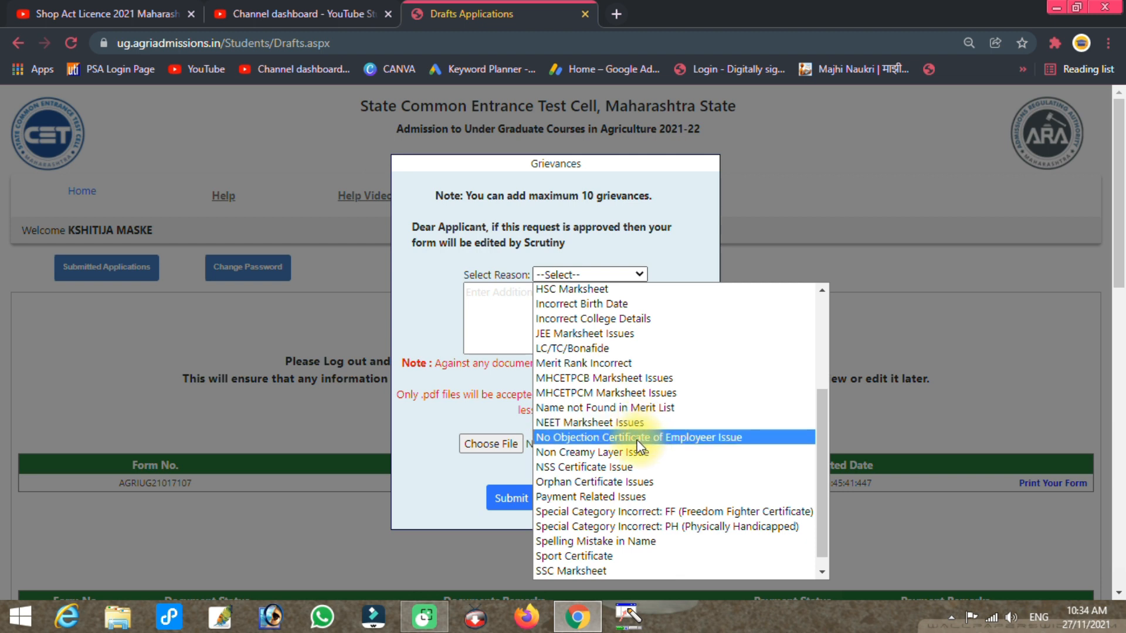
mouse_move(743, 448)
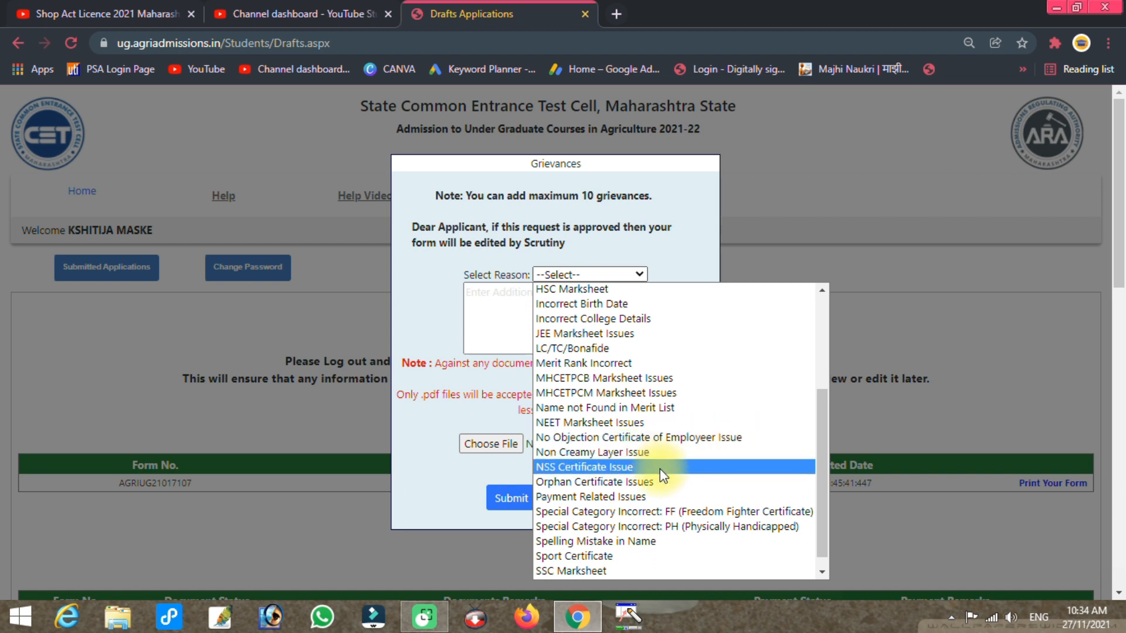
mouse_move(668, 497)
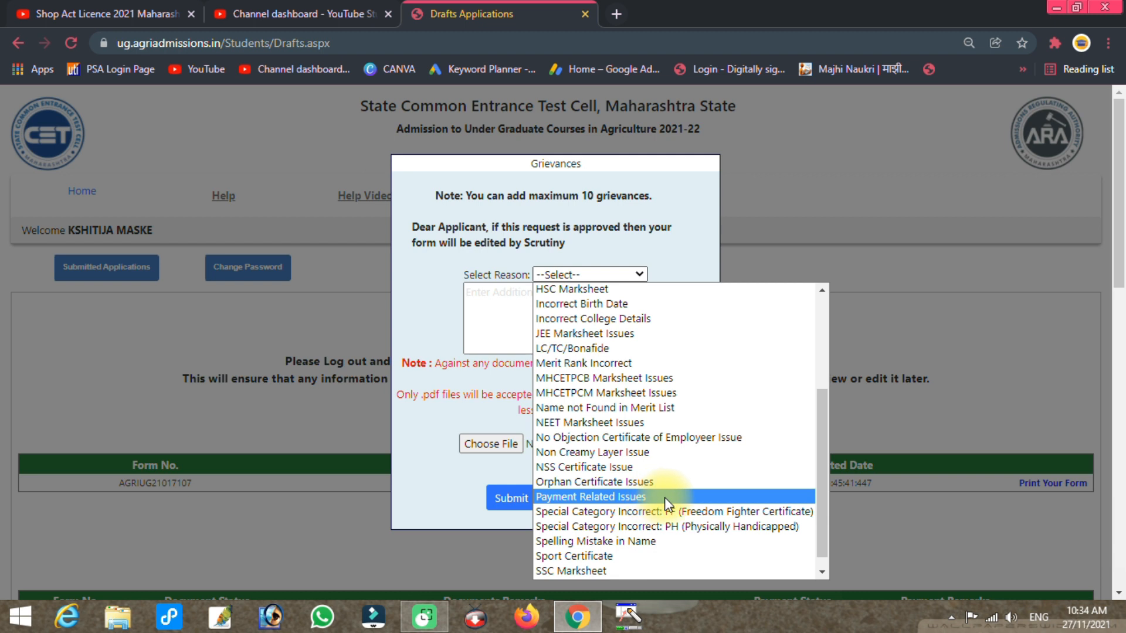
scroll("down", 3)
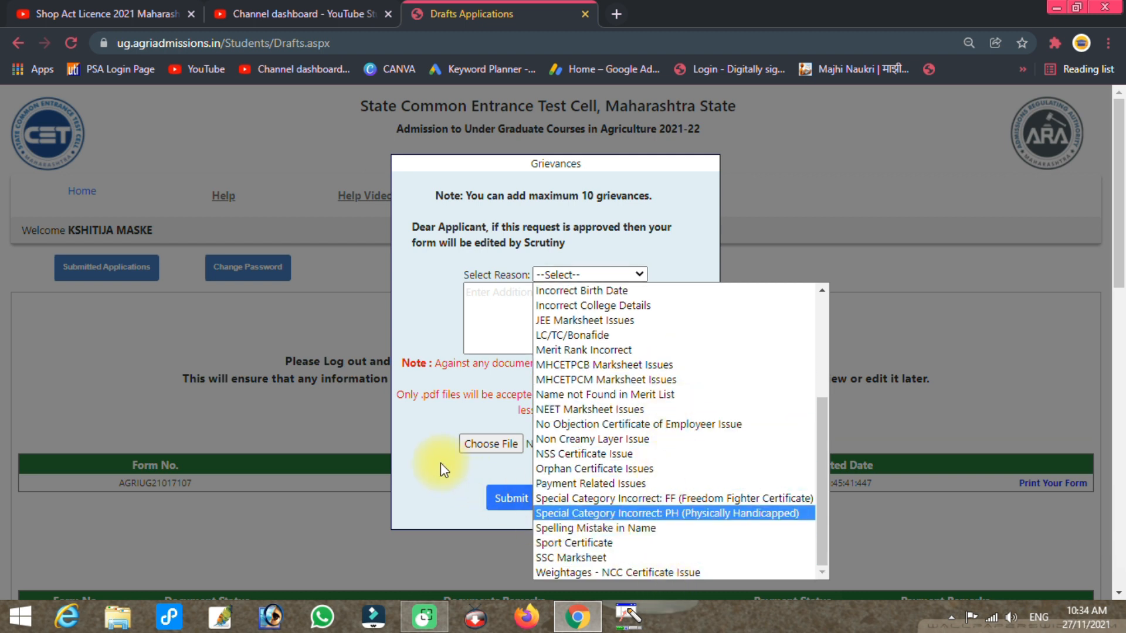
mouse_move(612, 394)
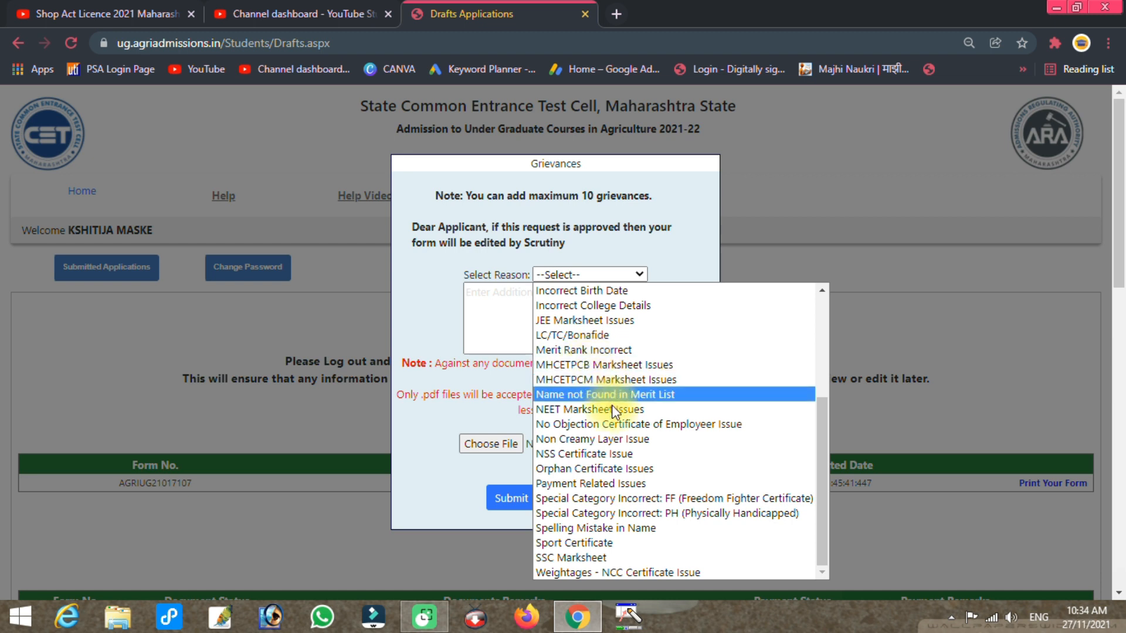
left_click(592, 438)
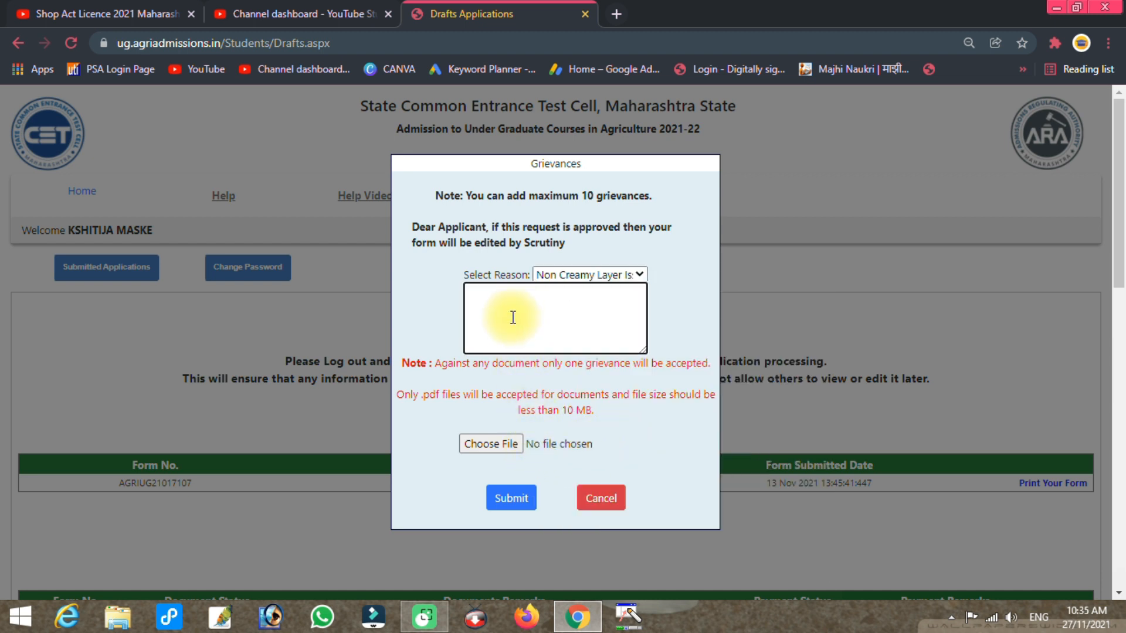
mouse_move(742, 366)
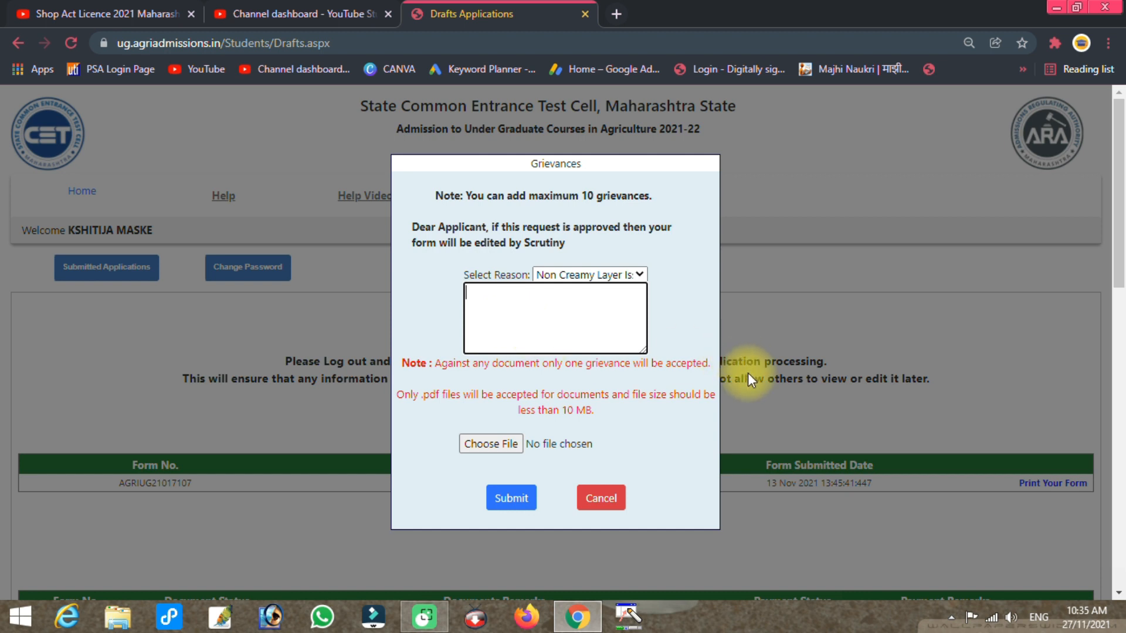
mouse_move(564, 329)
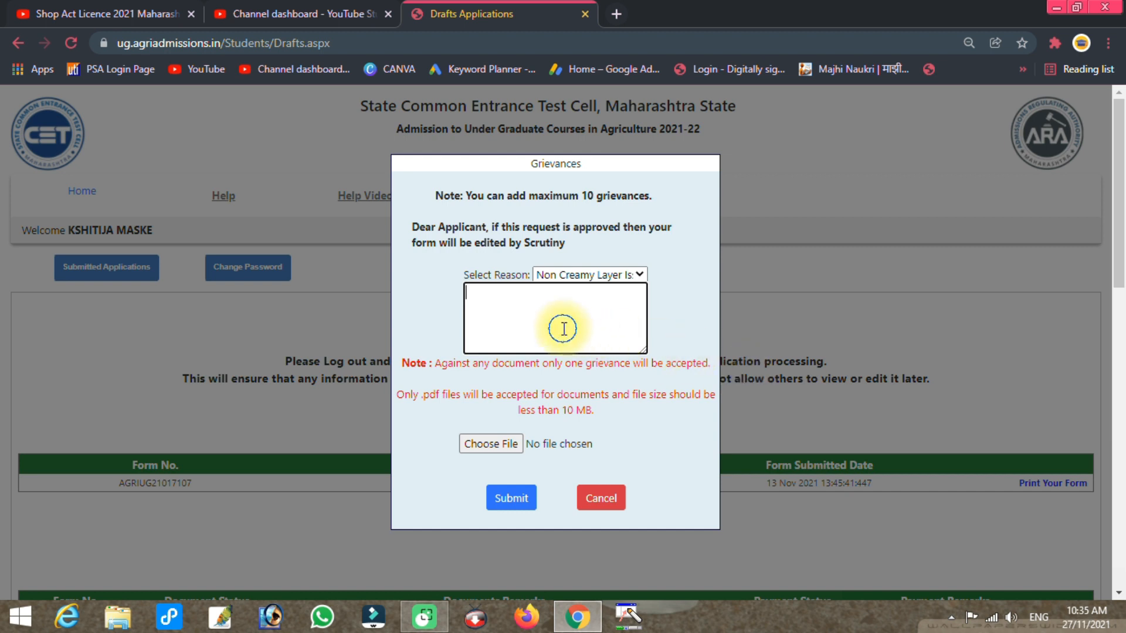
mouse_move(564, 329)
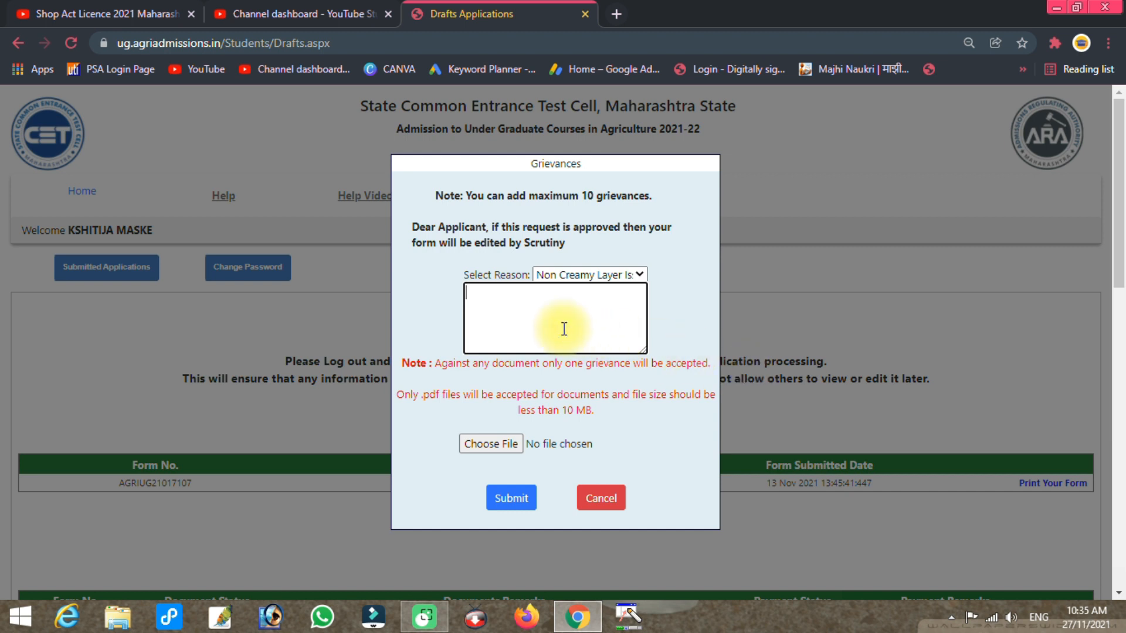
mouse_move(469, 423)
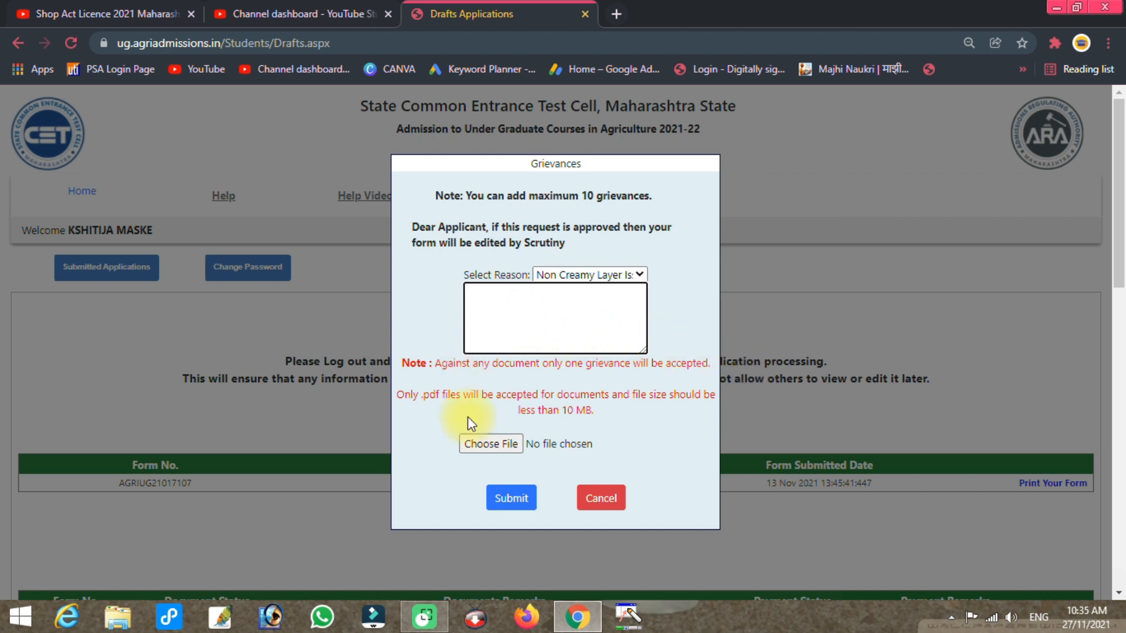
Open the Choose File picker on the grievance form
left_click(490, 444)
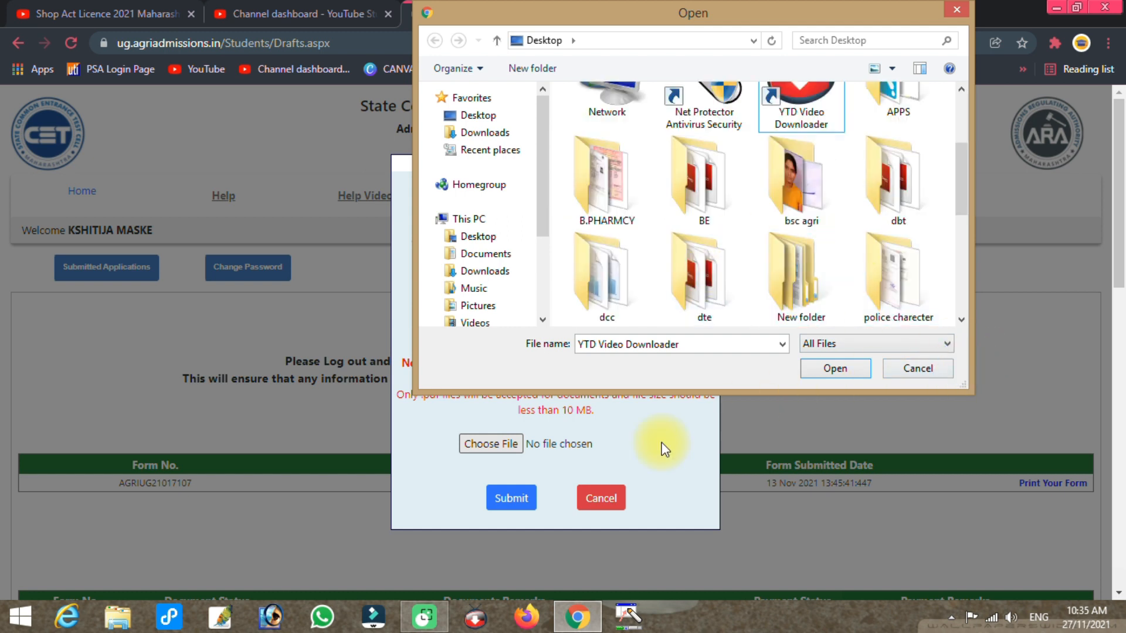
Cancel the file picker and Grievances dialog, then scroll Drafts back to the top
left_click(917, 367)
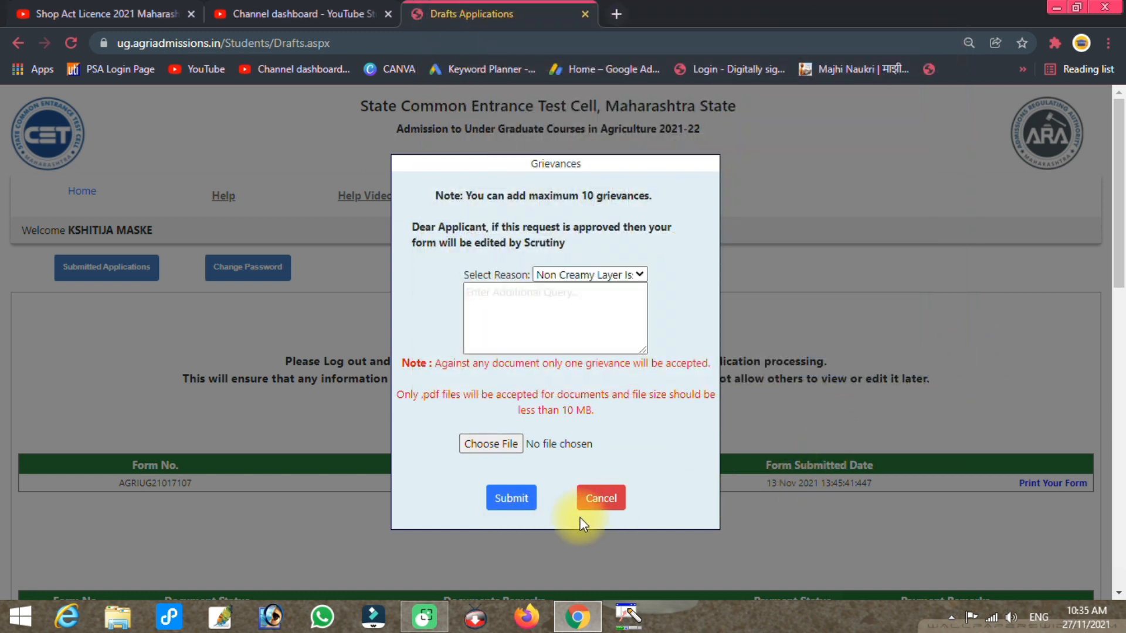
left_click(600, 497)
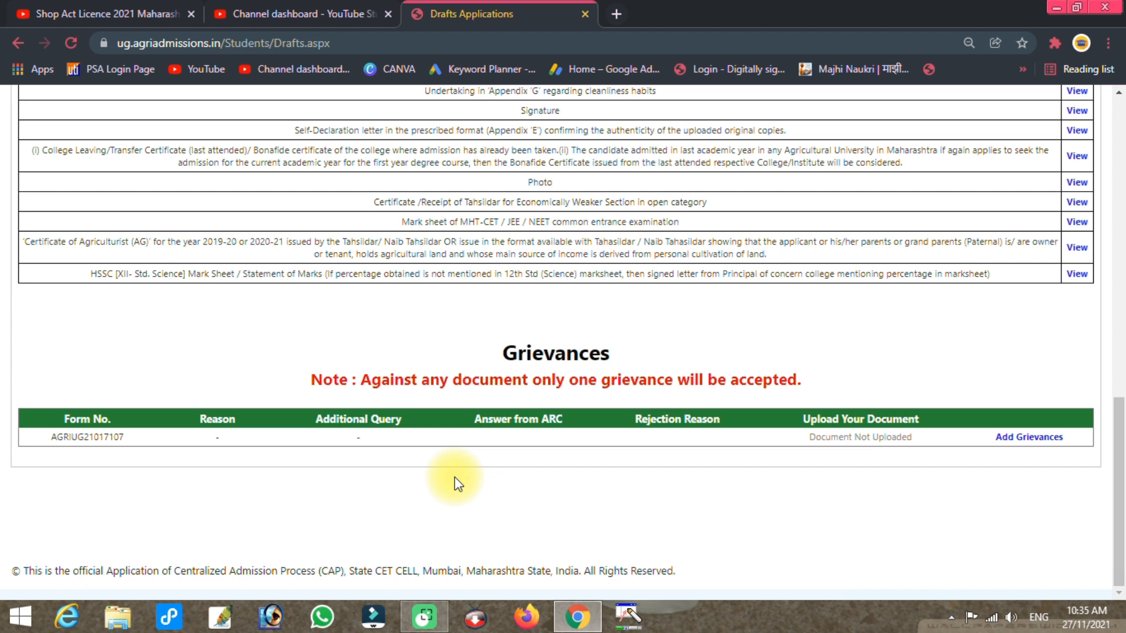
mouse_move(809, 483)
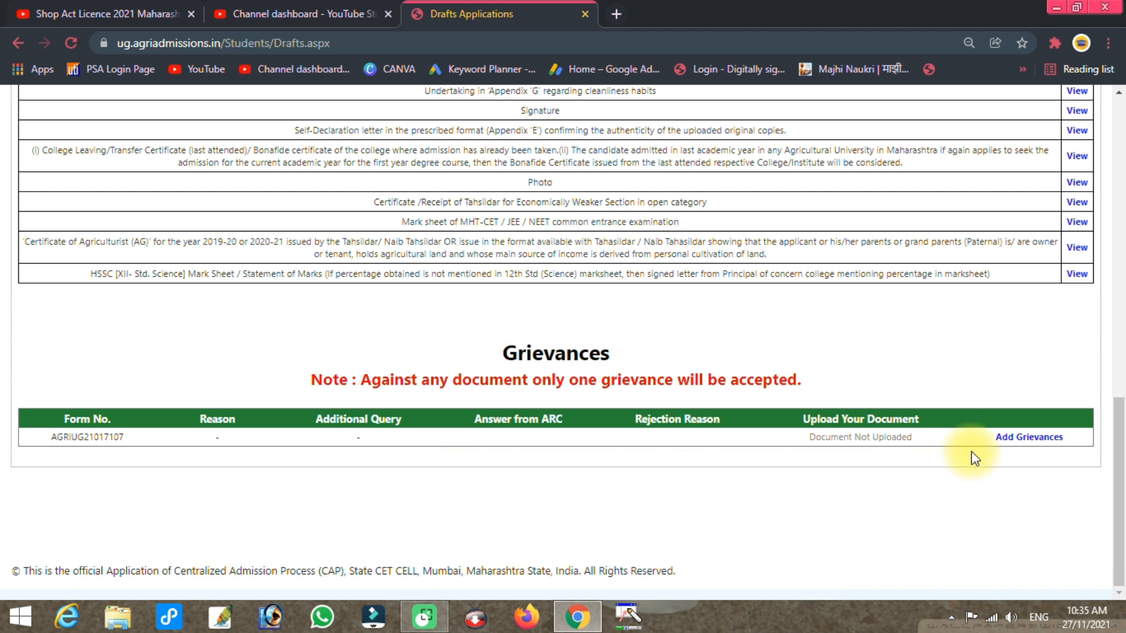
scroll("up", 3)
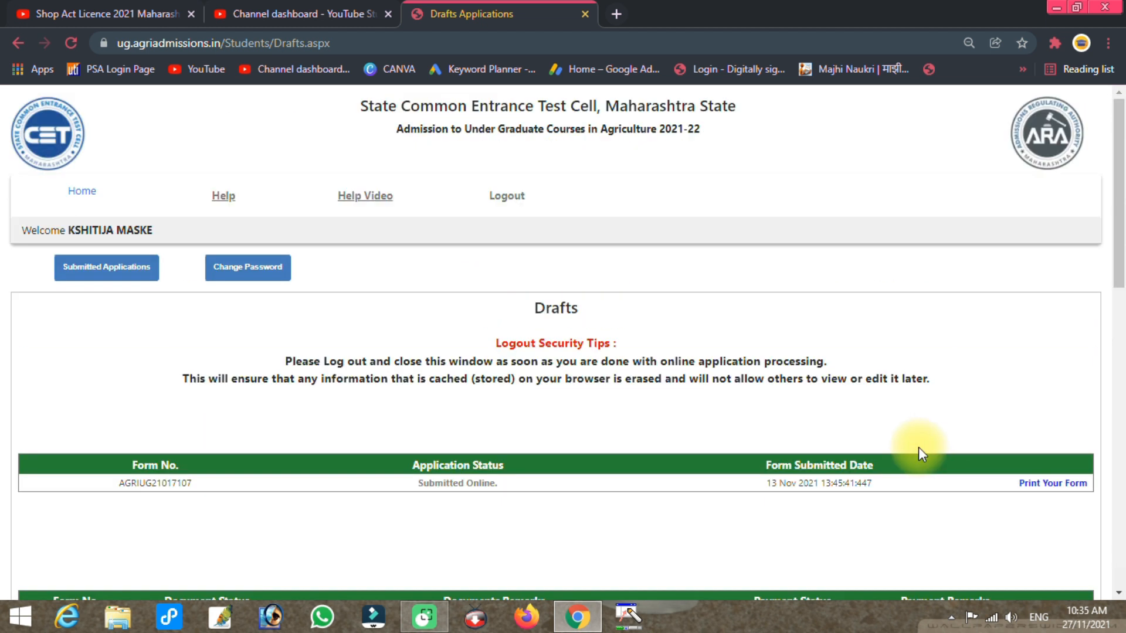